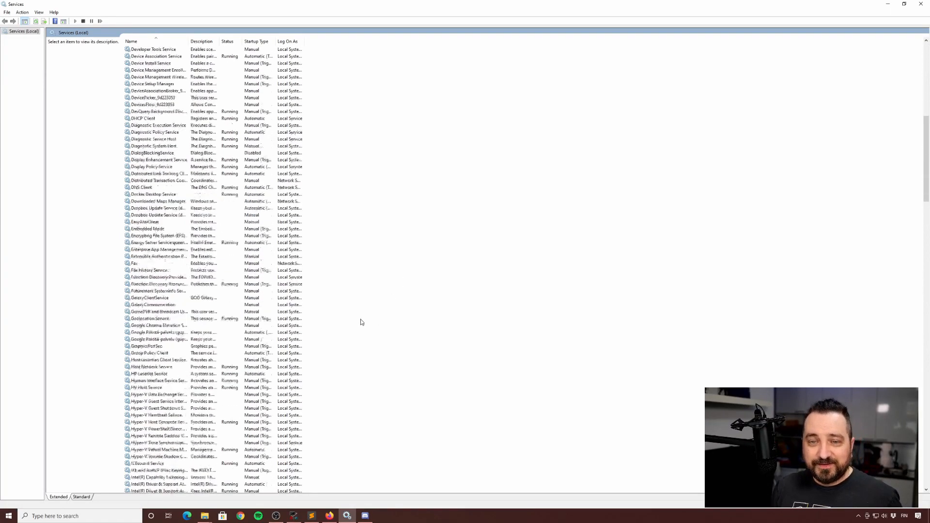
Step: Scroll down through the Services (Local) list to review the installed services
scroll("down", 3)
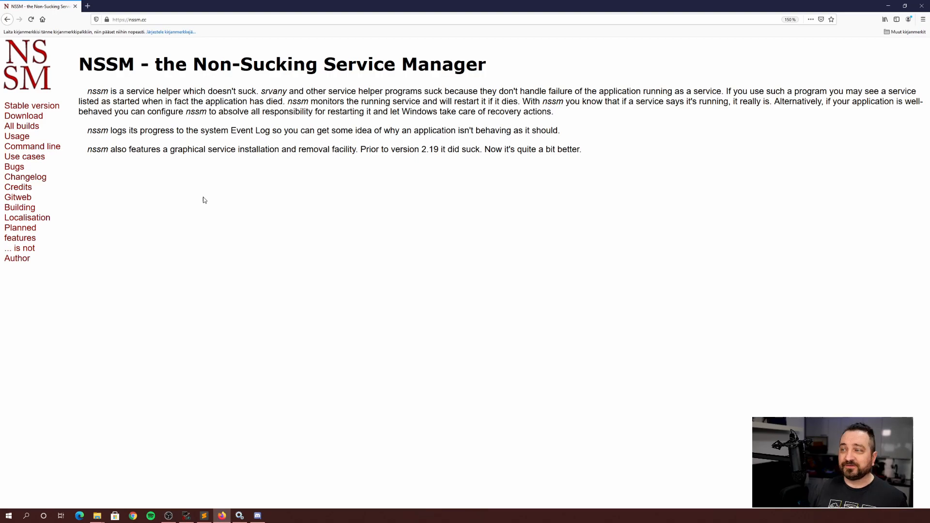
mouse_move(203, 185)
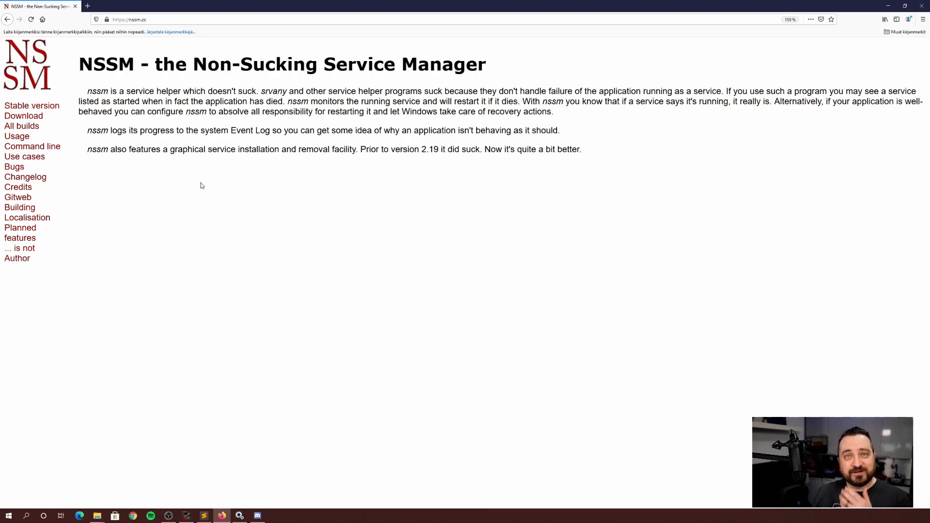
mouse_move(86, 140)
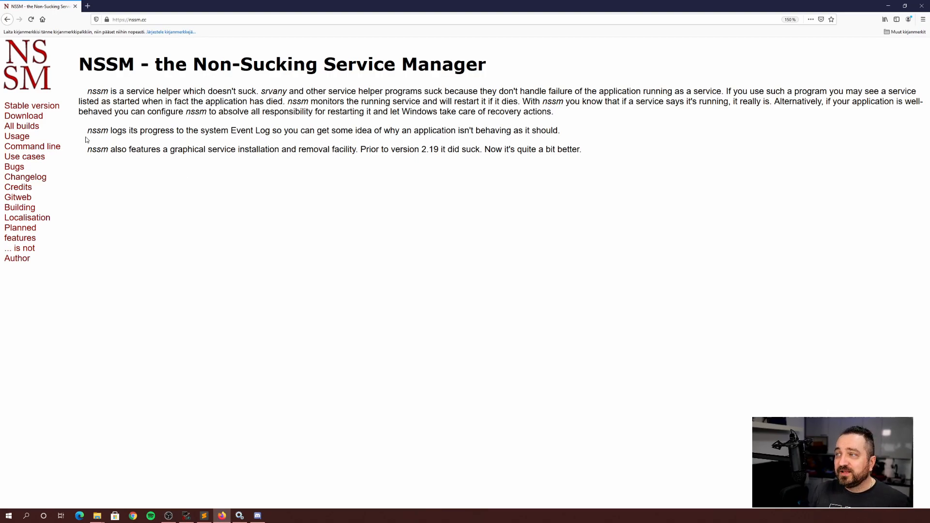
Step: Download the nssm 2.24 release from the nssm.cc download page and dismiss the download prompt
left_click(23, 116)
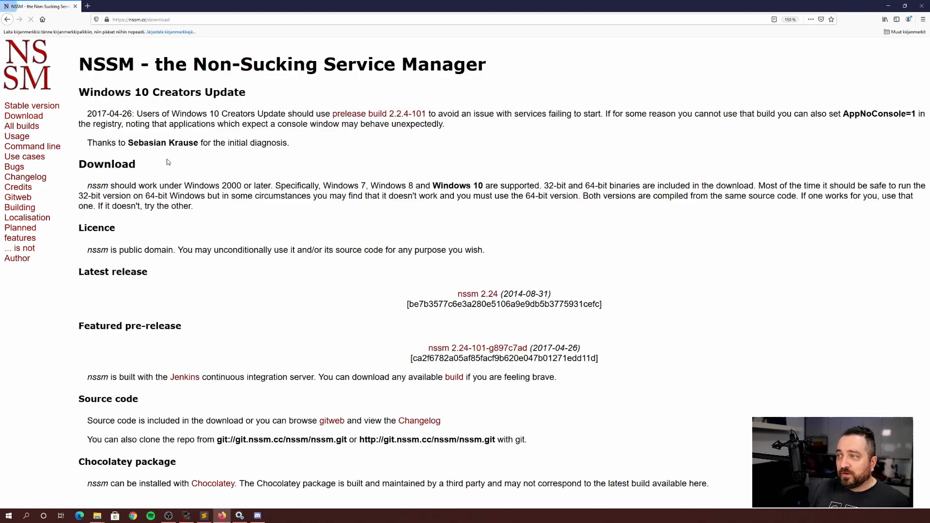
mouse_move(479, 299)
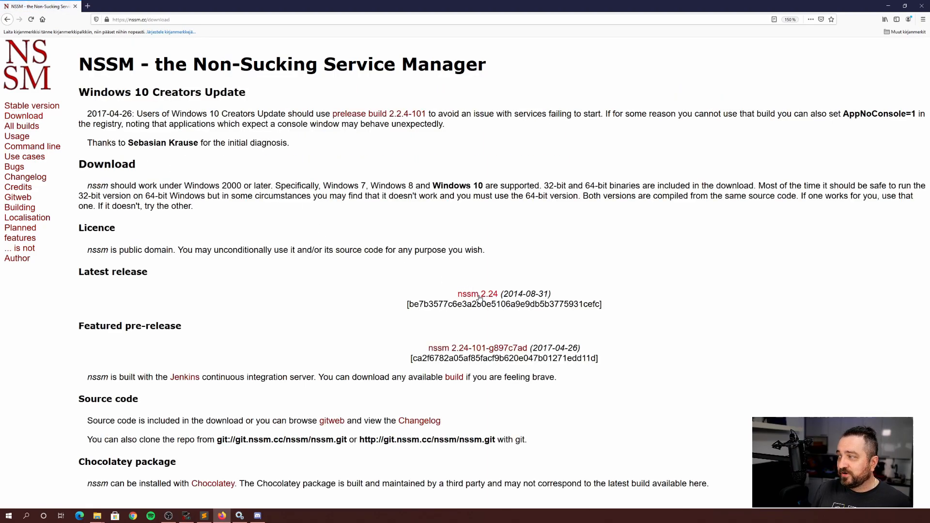
left_click(476, 293)
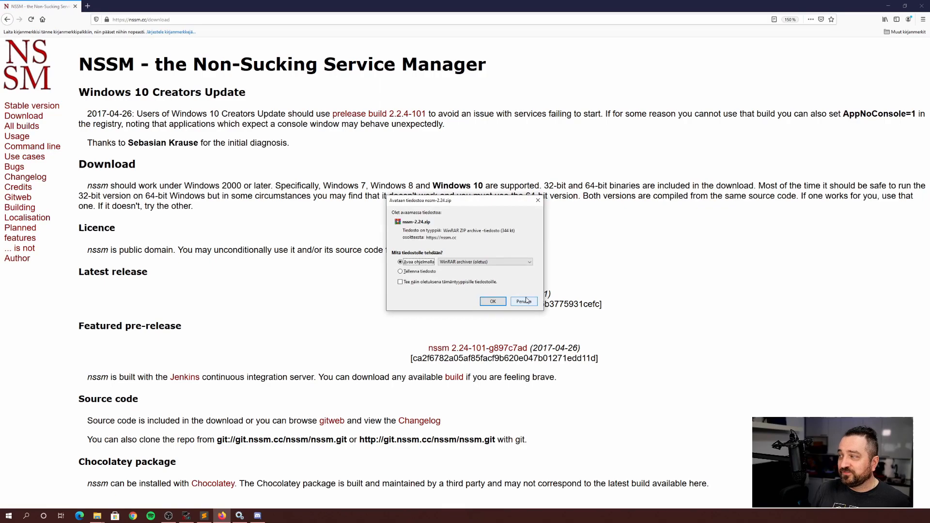
left_click(521, 301)
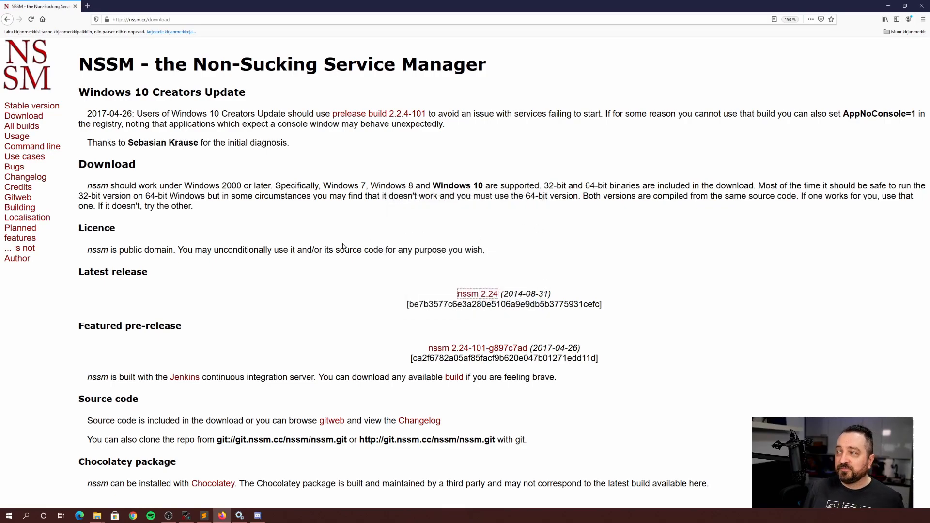
mouse_move(255, 284)
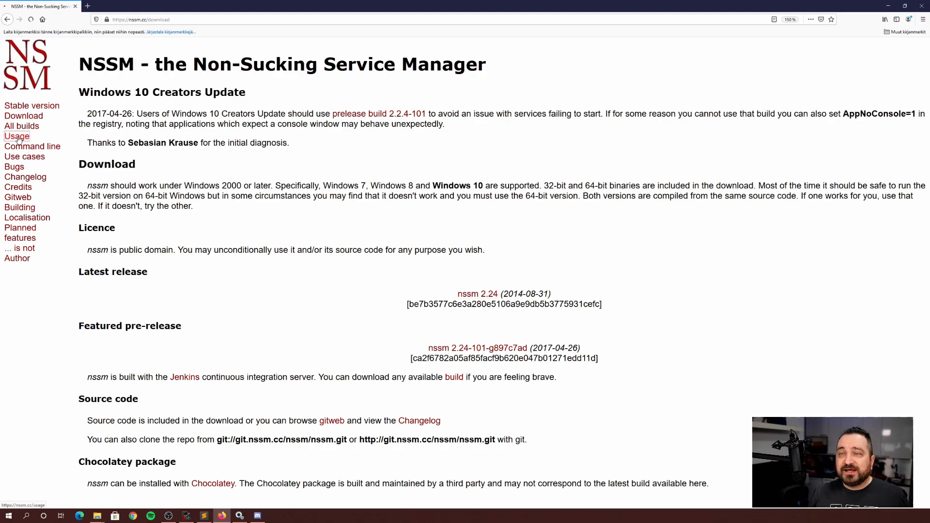
Step: Open the nssm.cc Usage page and scroll through its service installation instructions
left_click(16, 136)
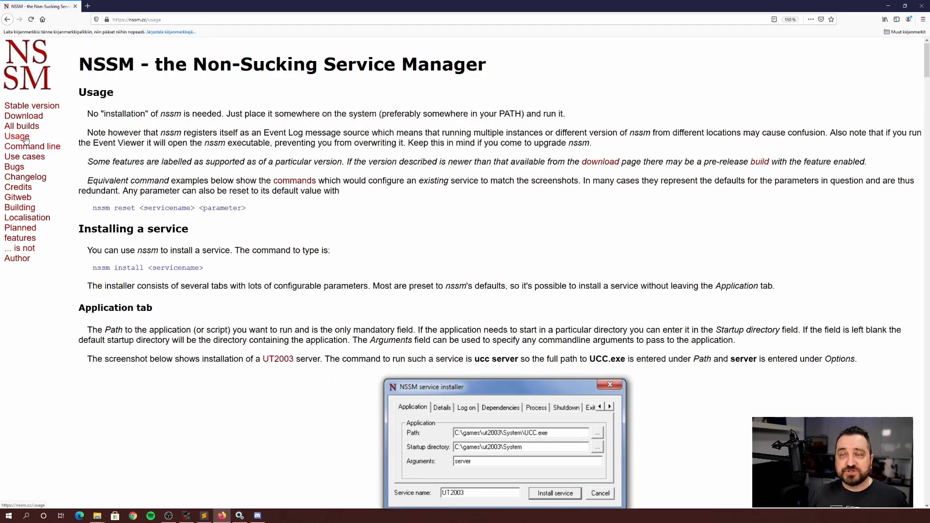
scroll("down", 3)
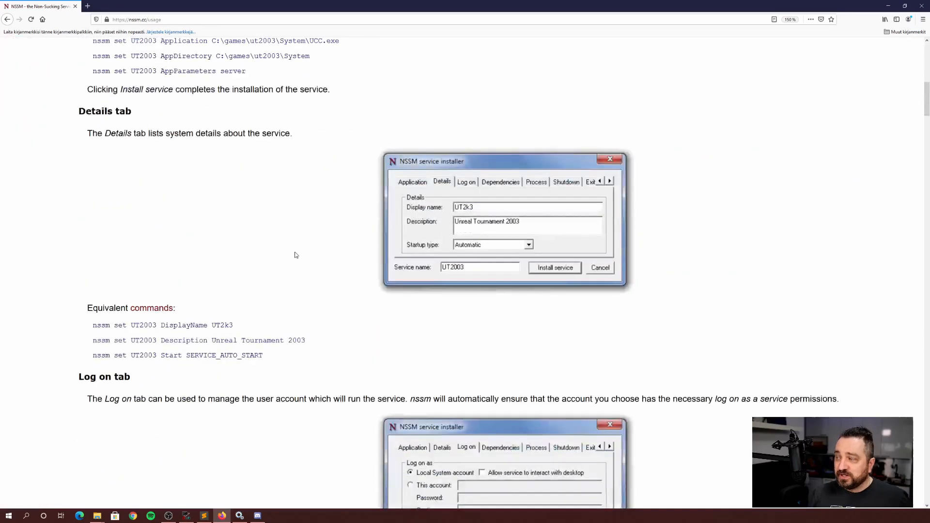
scroll("down", 3)
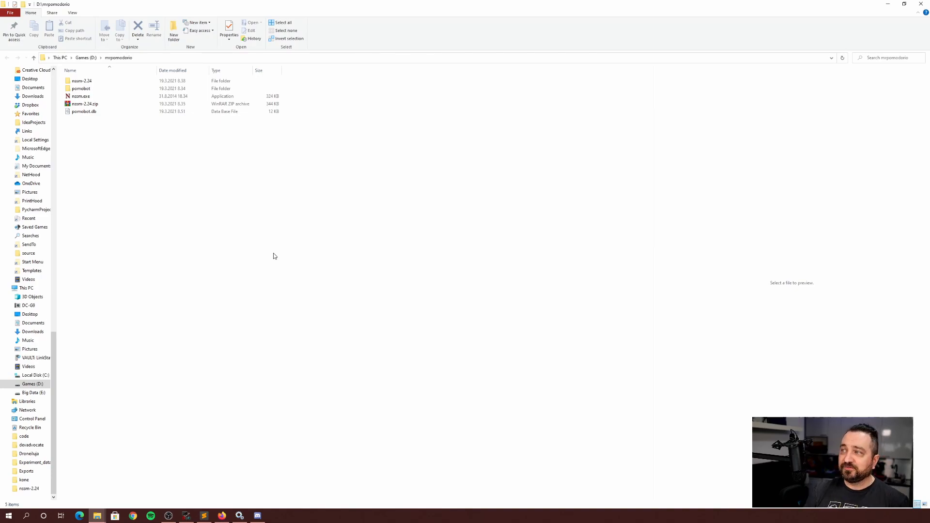
left_click(81, 88)
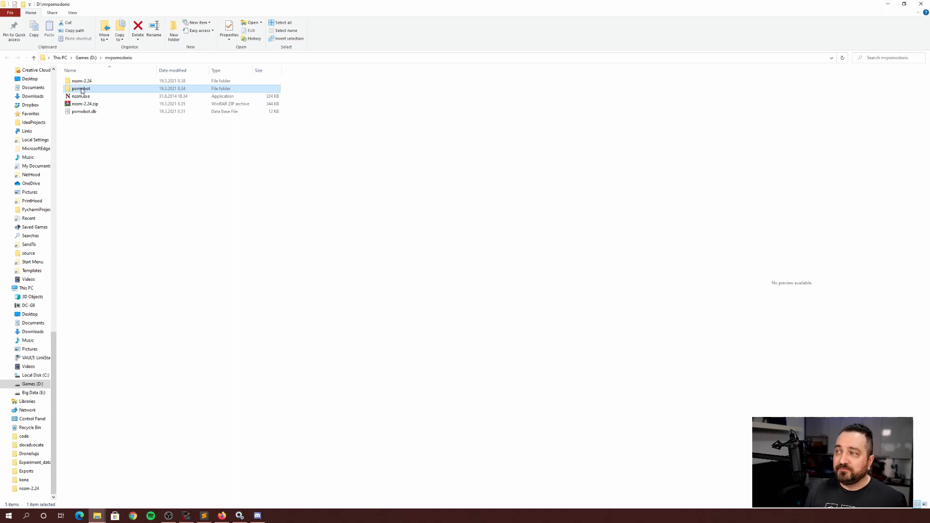
double_click(80, 88)
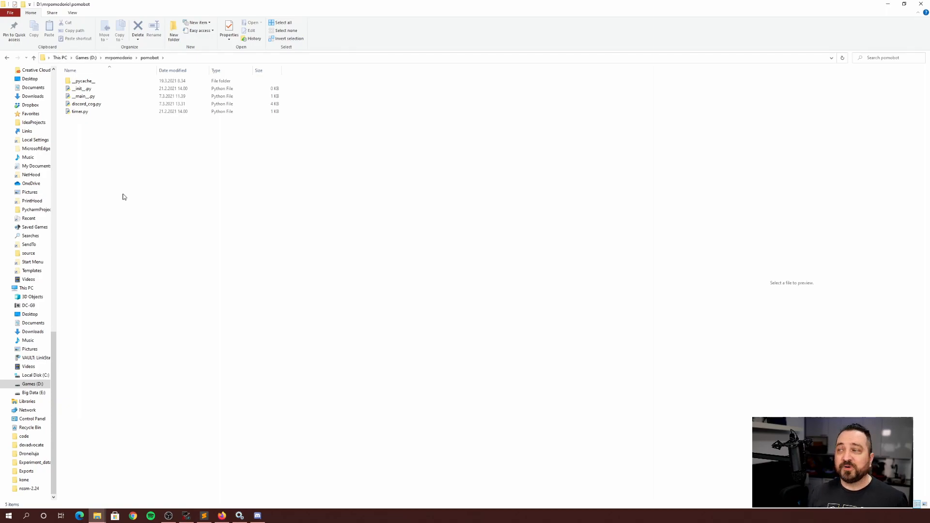
left_click(83, 81)
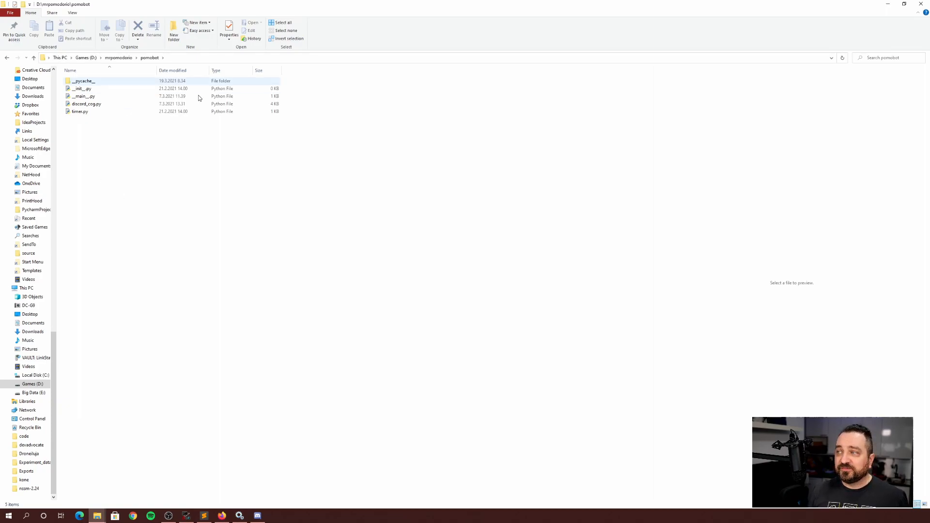
left_click(69, 70)
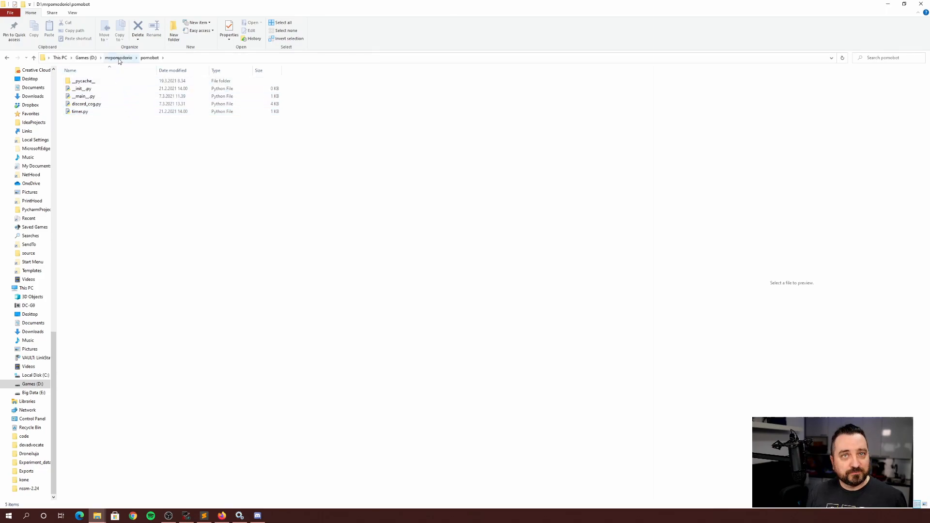
left_click(118, 57)
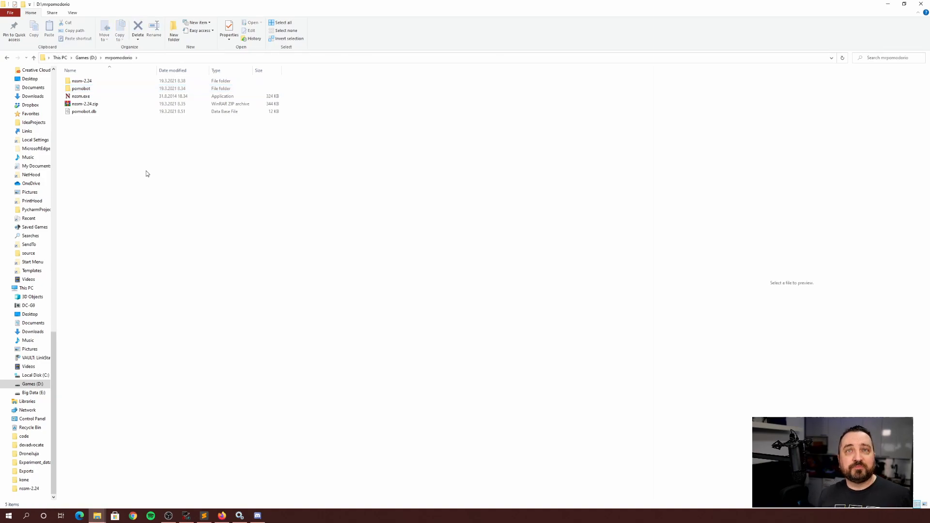
mouse_move(128, 169)
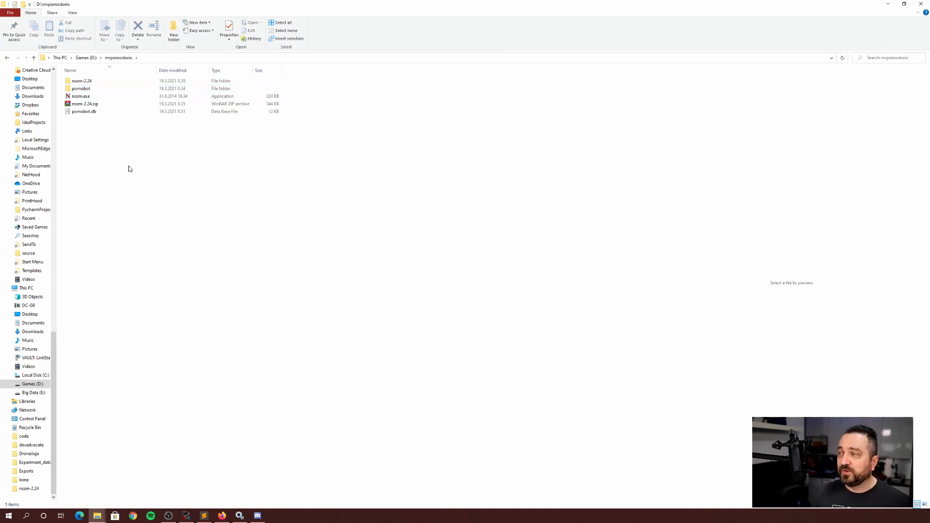
left_click(85, 104)
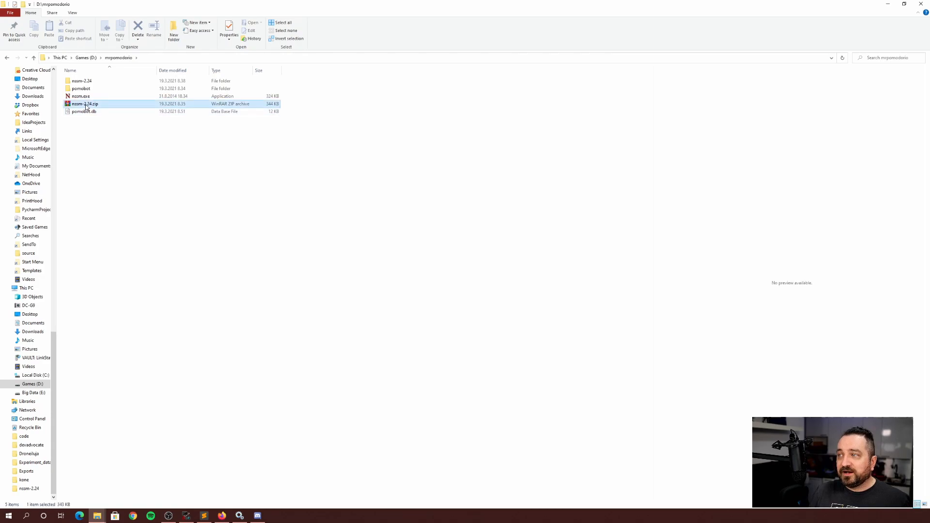
left_click(85, 104)
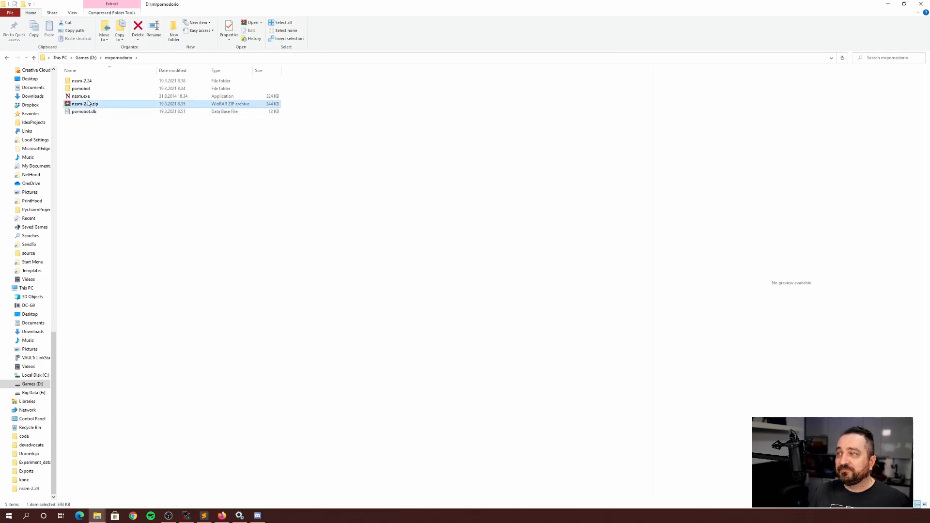
left_click(80, 96)
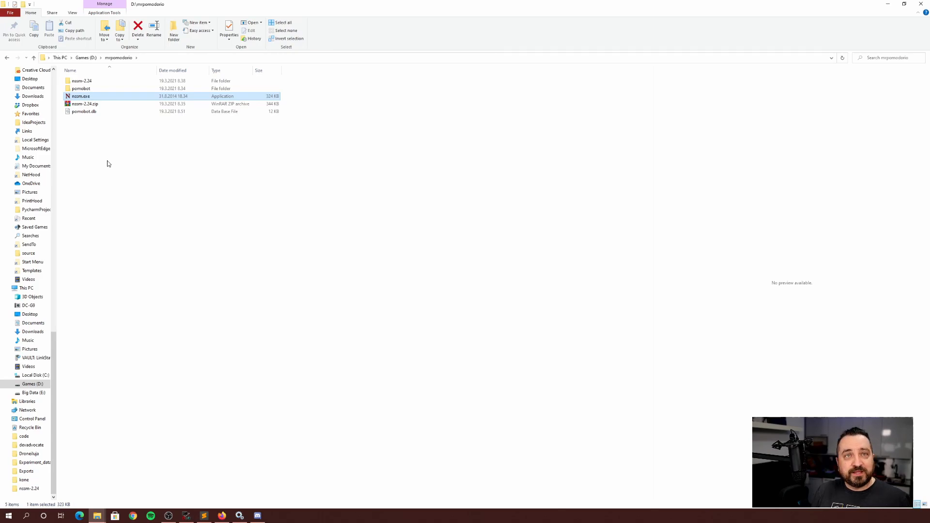
mouse_move(82, 80)
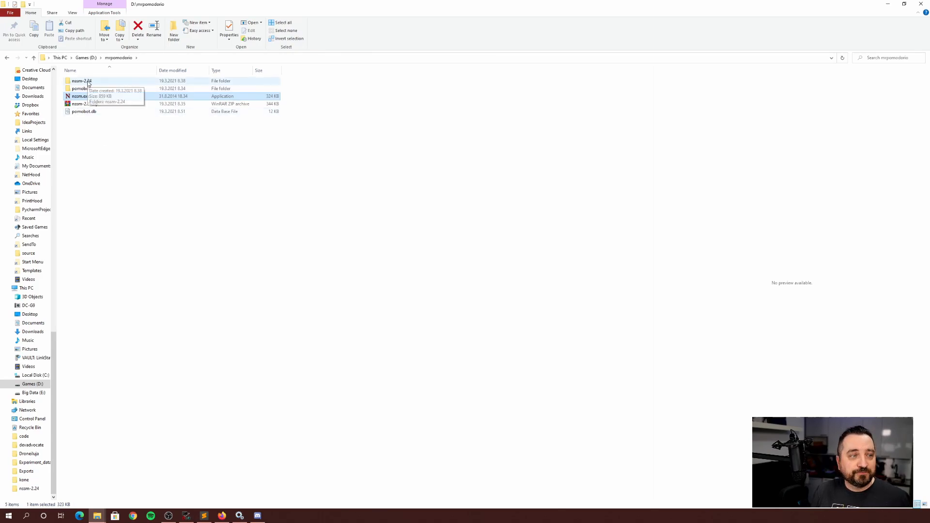
double_click(81, 80)
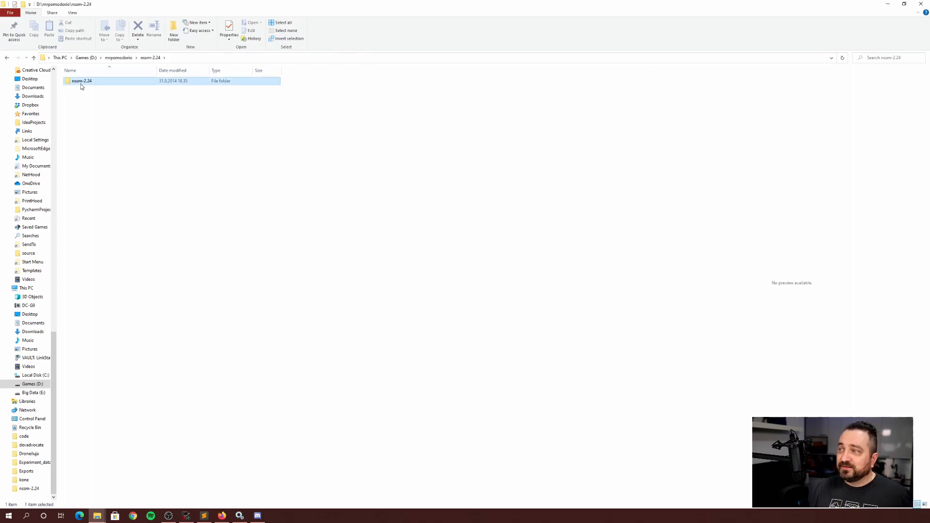
double_click(82, 81)
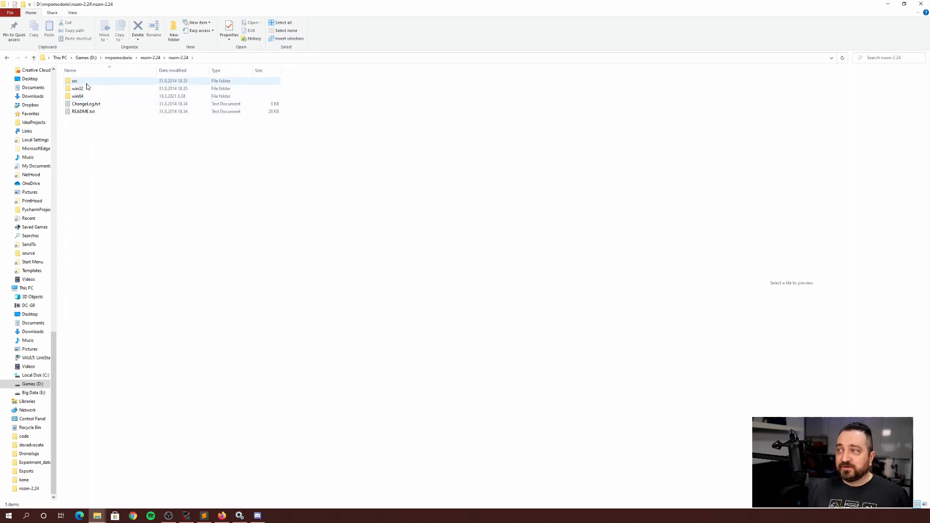
left_click(77, 88)
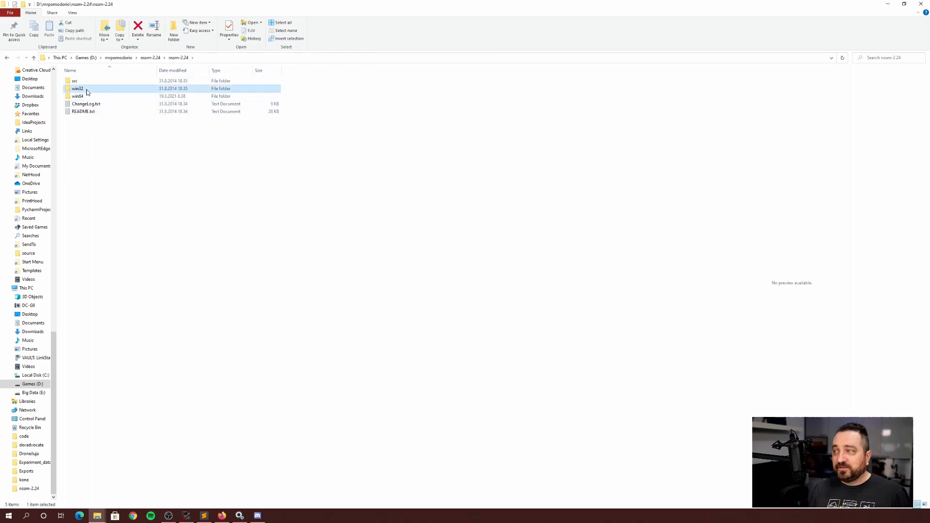
double_click(77, 96)
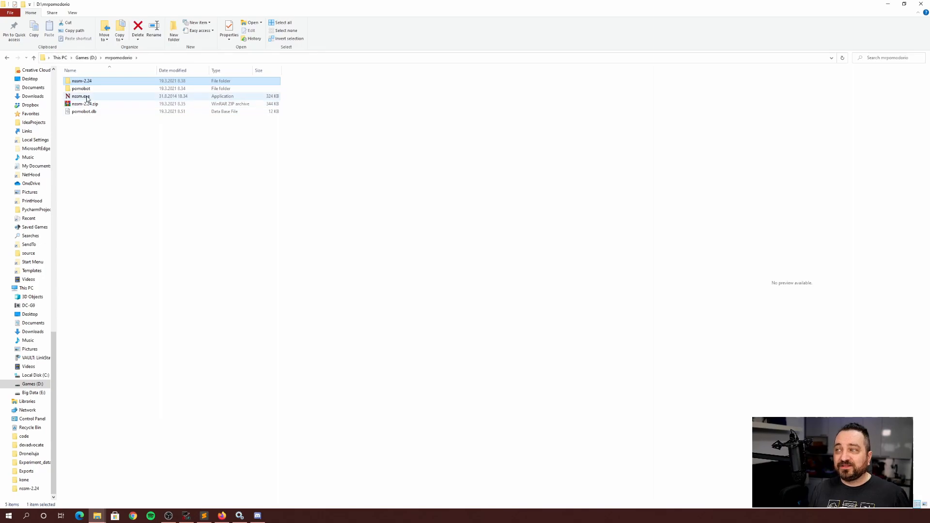
left_click(131, 176)
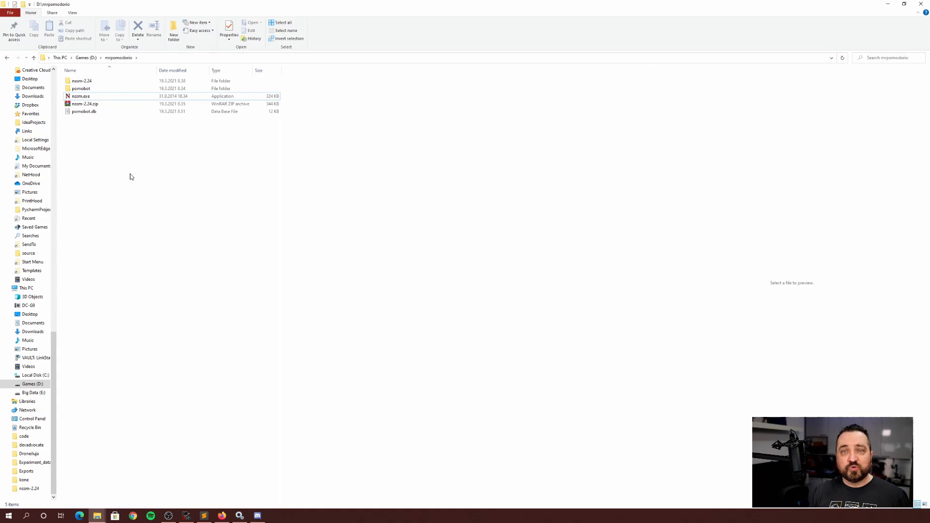
mouse_move(124, 151)
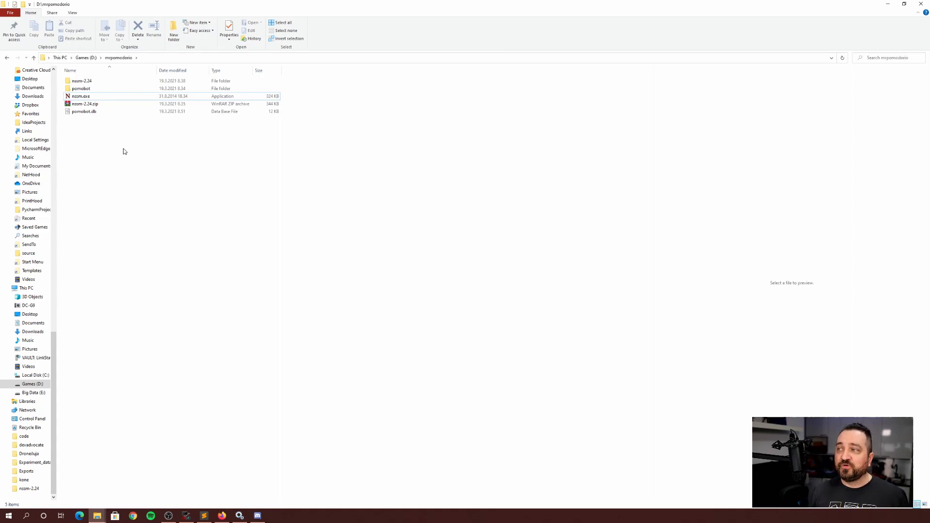
Step: Delete the nssm-2.24 folder, nssm-2.24.zip and pomobot.db, keeping pomobot and nssm.exe
right_click(82, 80)
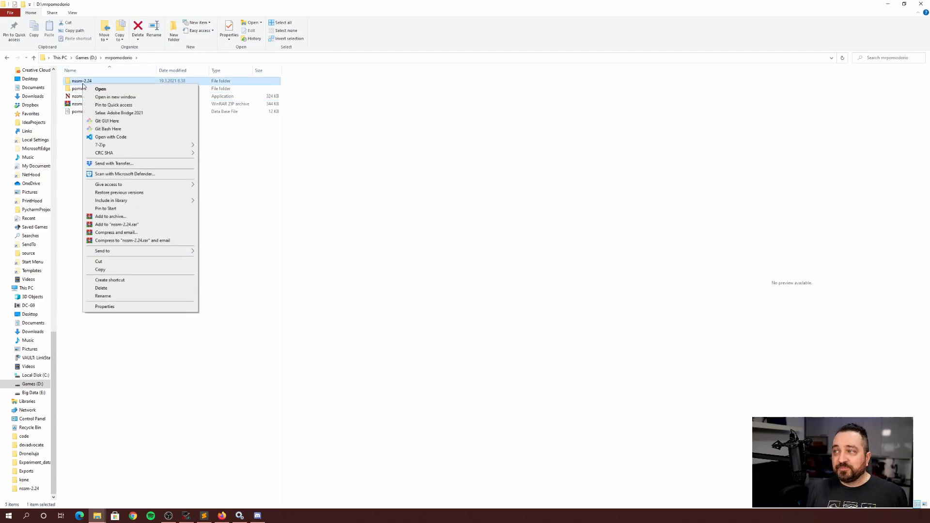
left_click(265, 148)
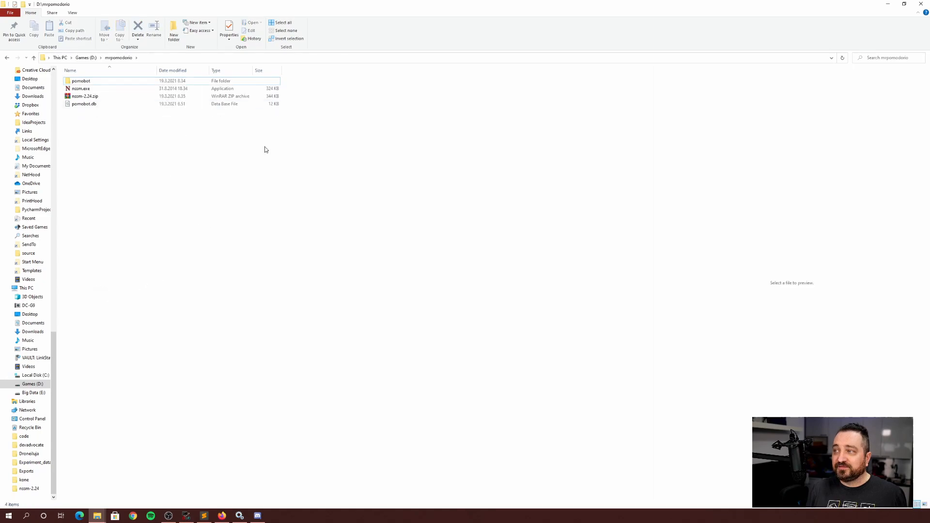
right_click(84, 96)
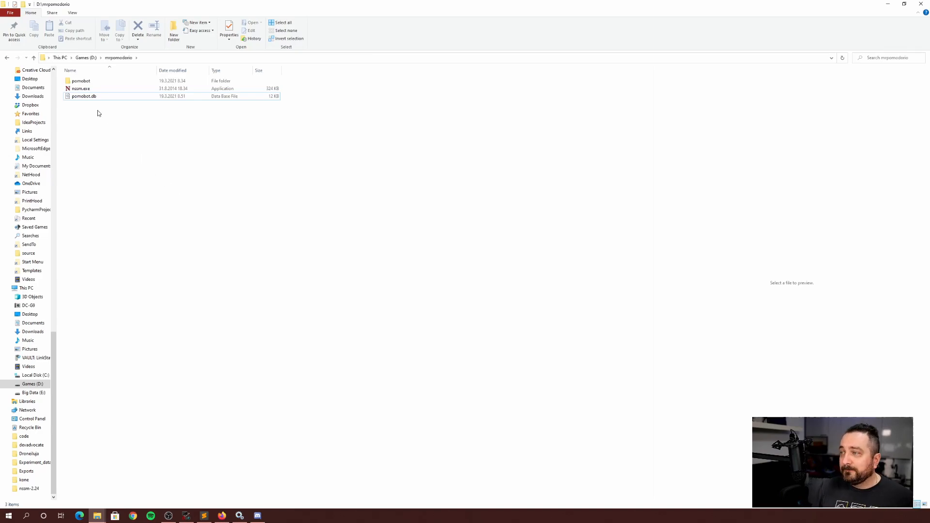
right_click(84, 95)
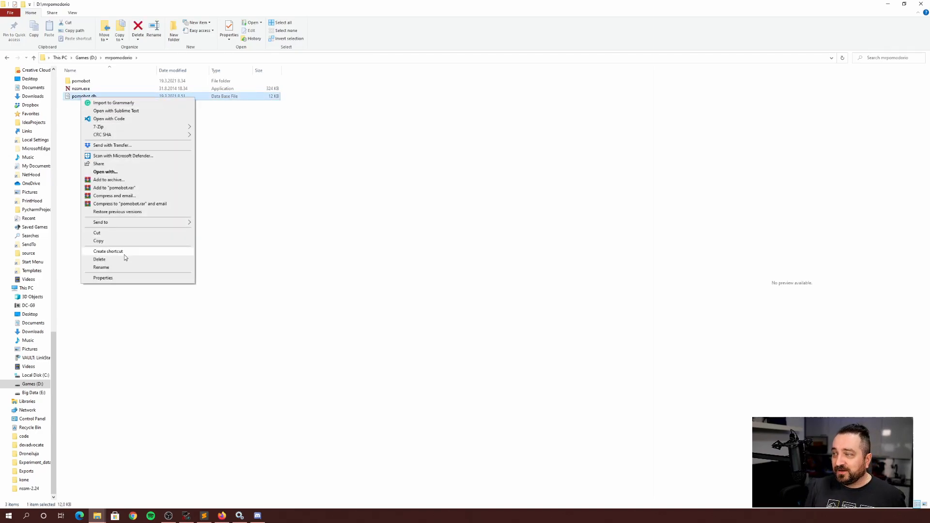
left_click(99, 259)
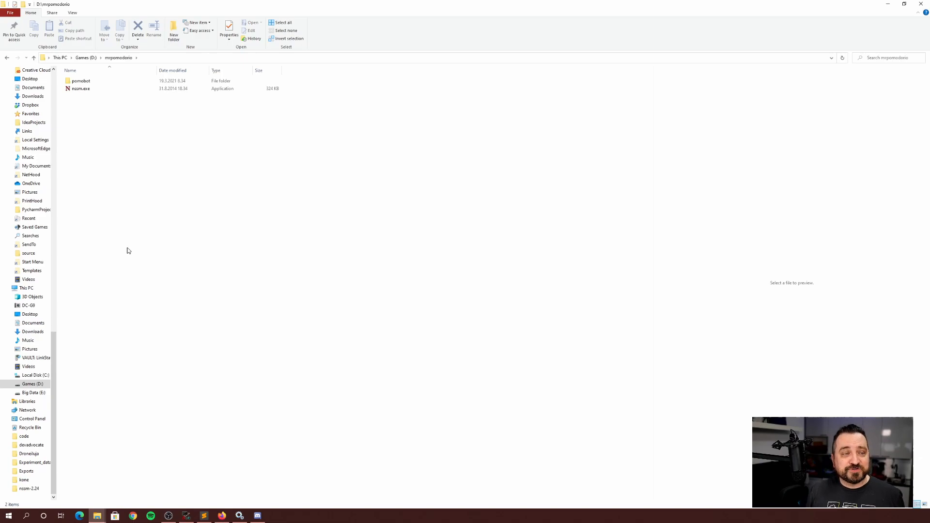
mouse_move(71, 131)
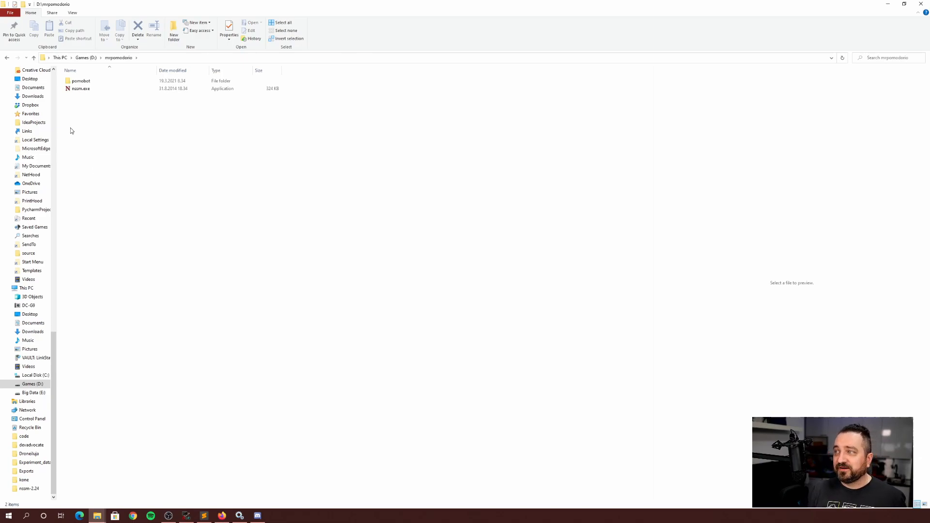
left_click(81, 81)
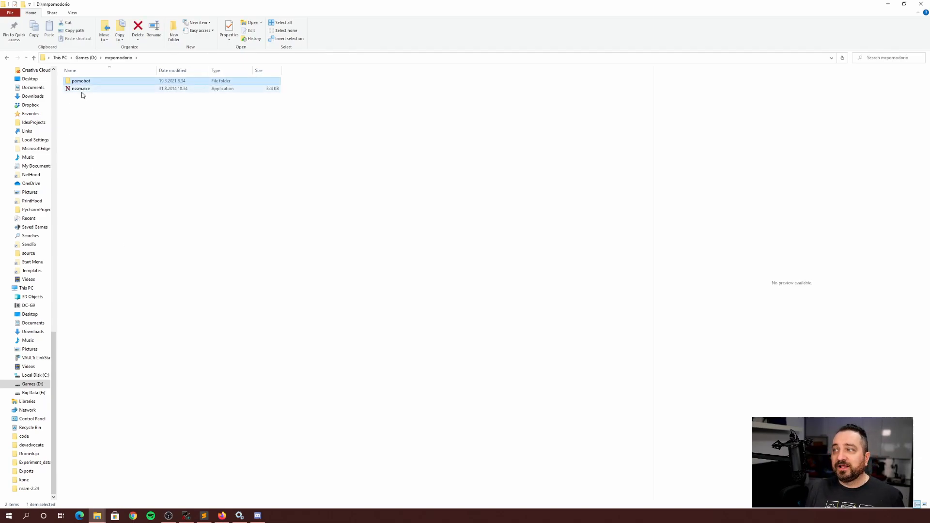
left_click(81, 88)
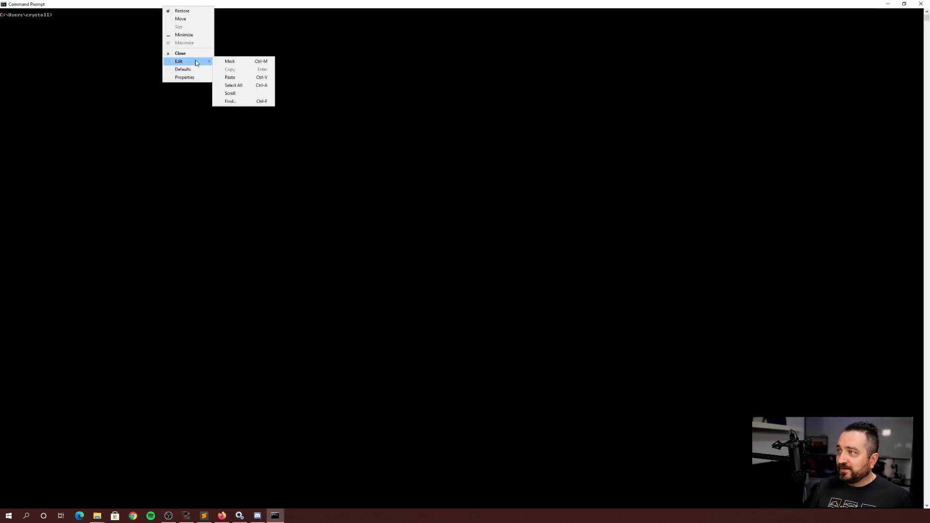
mouse_move(205, 53)
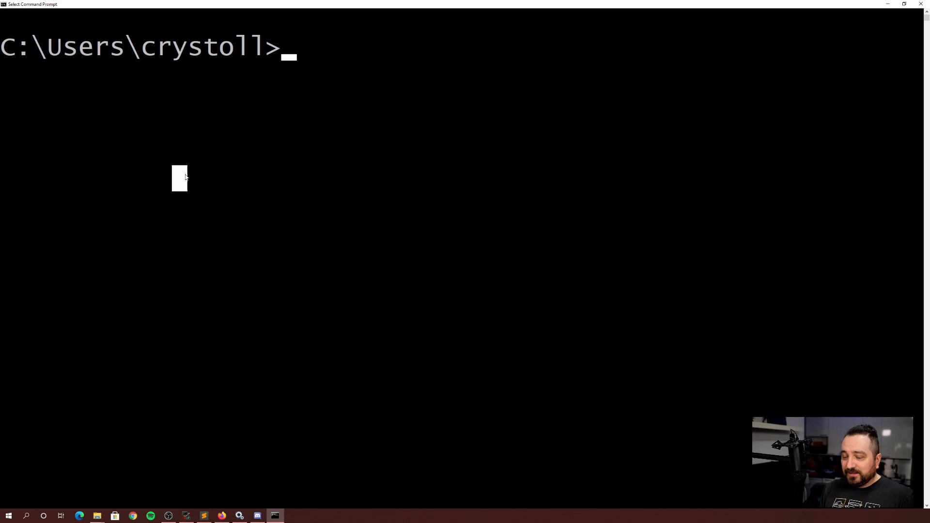
Step: Move to D:\mrpomodorio and run python -m pomobot until the bot logs in
type("d:")
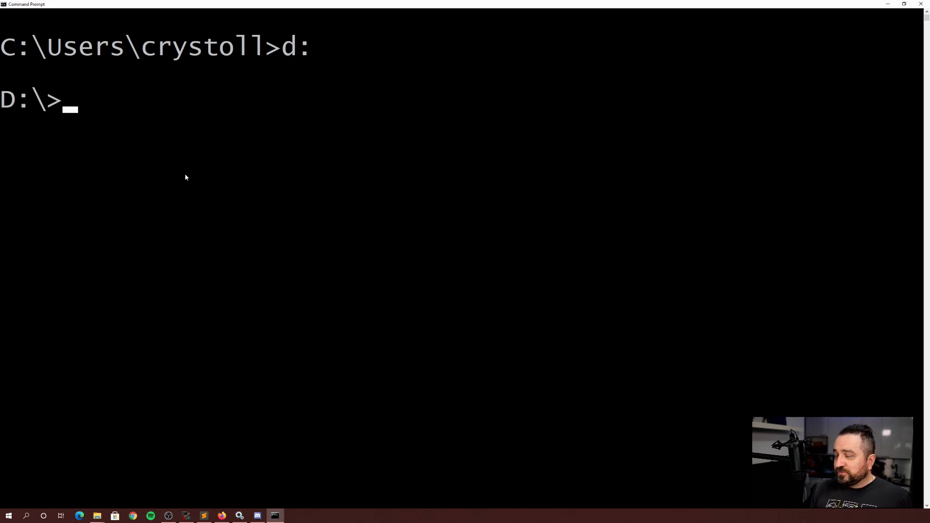
type("cd mrpomodorio")
type("dir")
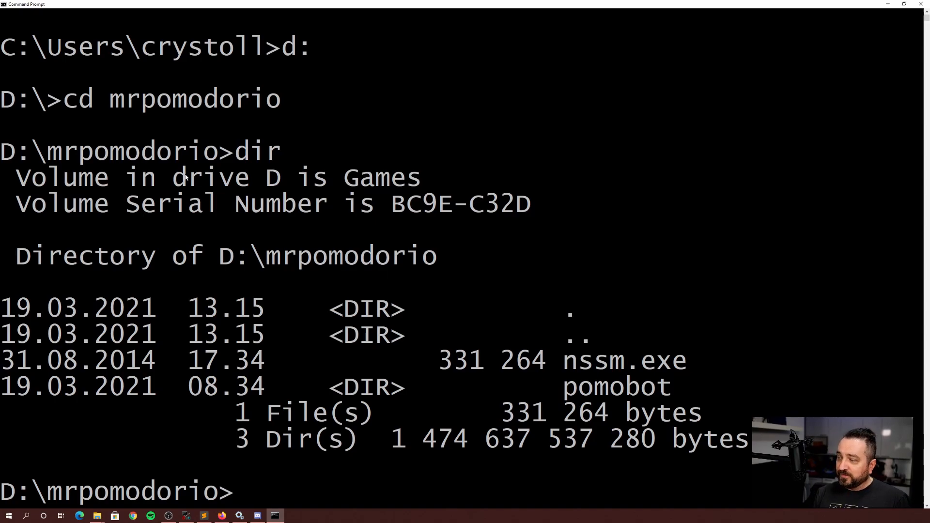
type("pytho")
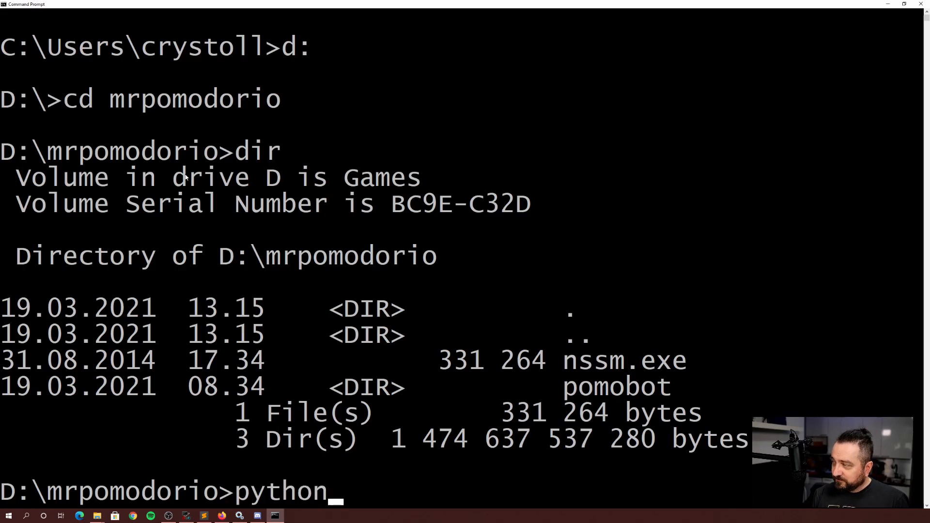
type("nssm.exe")
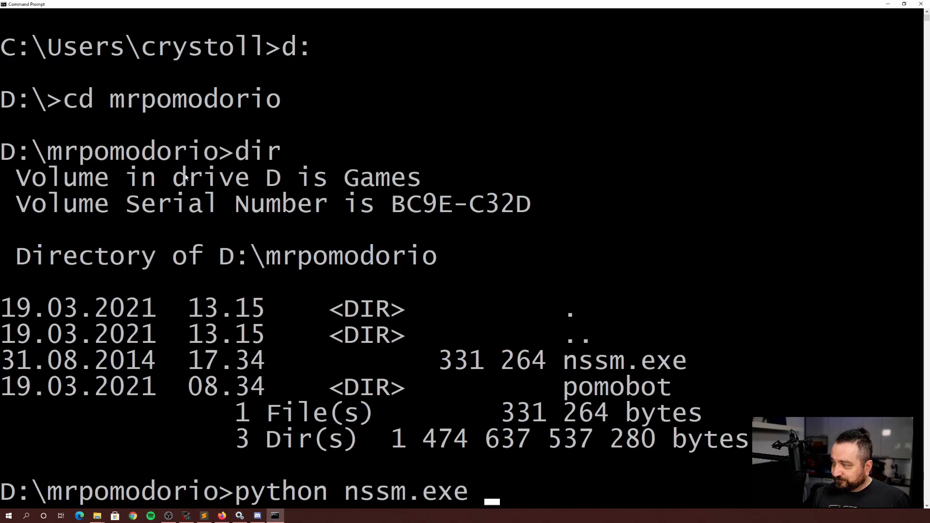
key("backspace")
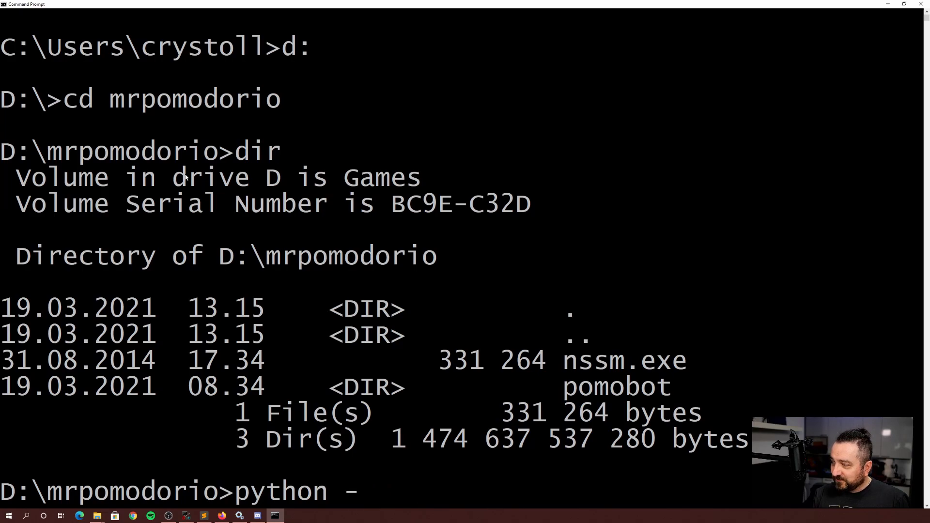
type("m pomobot")
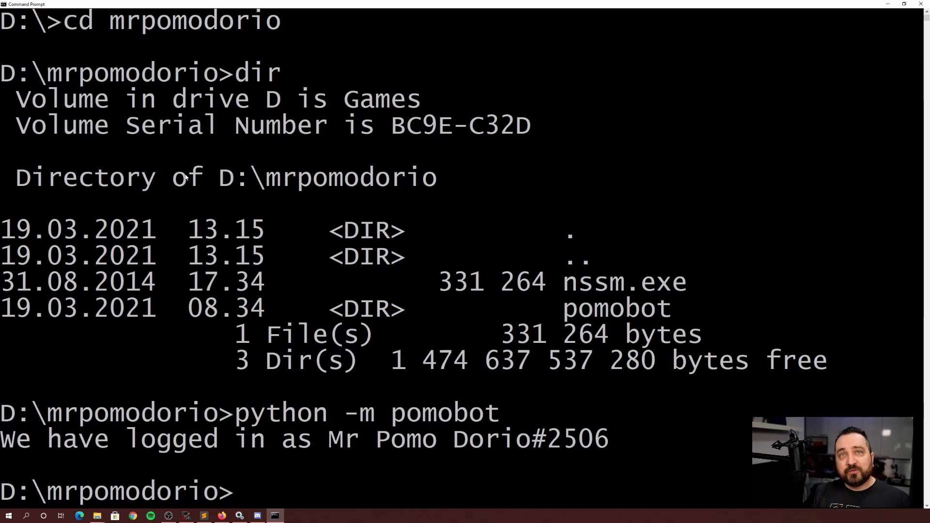
Step: List C:\Python39 and launch its python.exe to confirm Python 3.9.1, then quit
type("d")
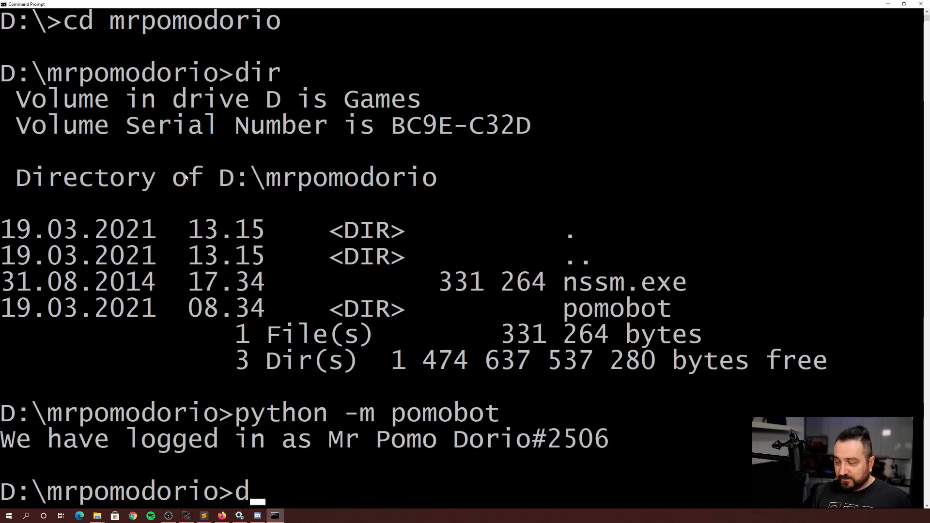
type("ir c:\\")
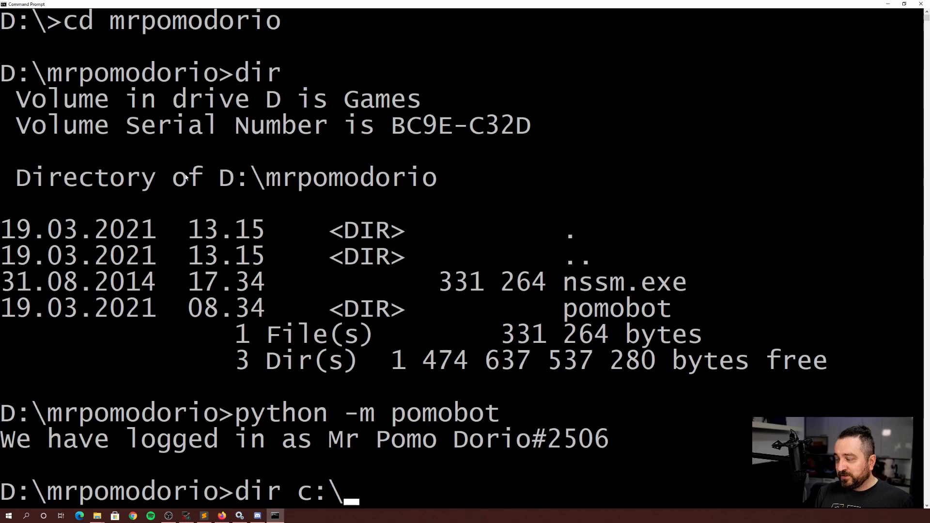
type("Python37")
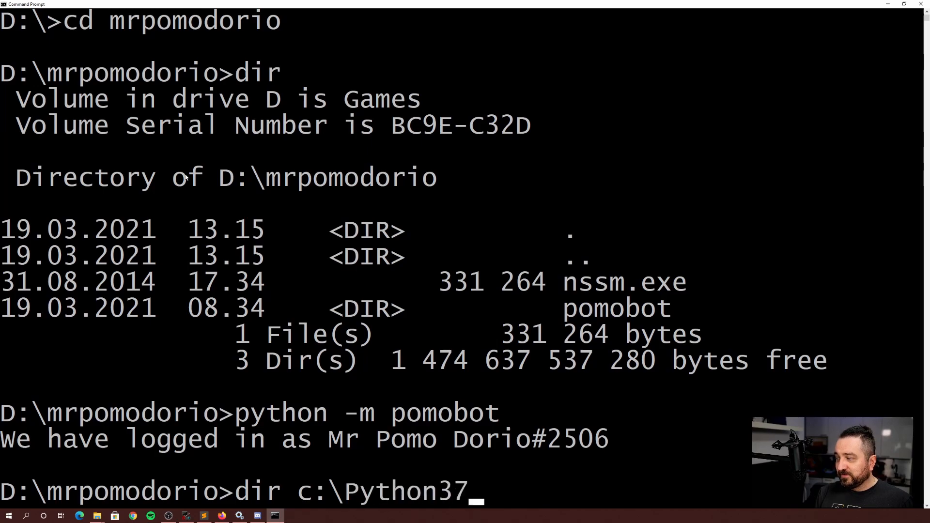
key("enter")
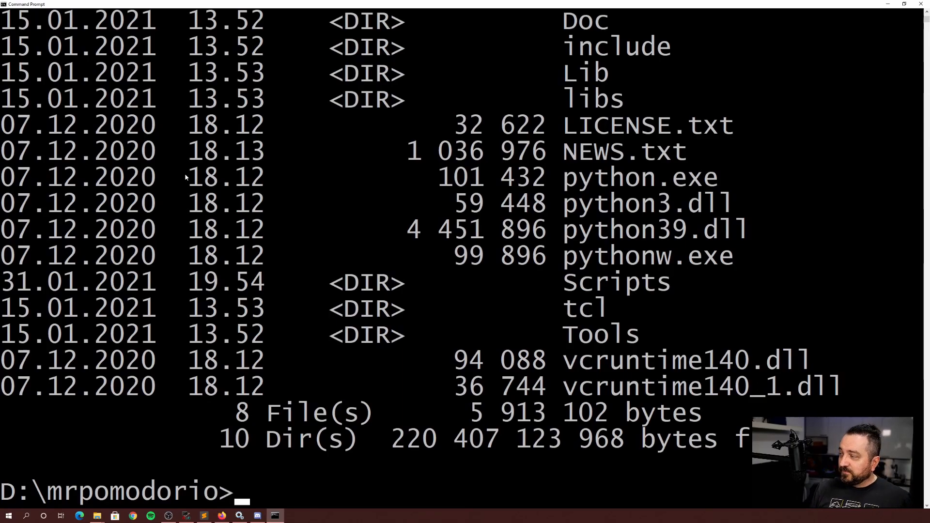
type("dir c:\\Python39")
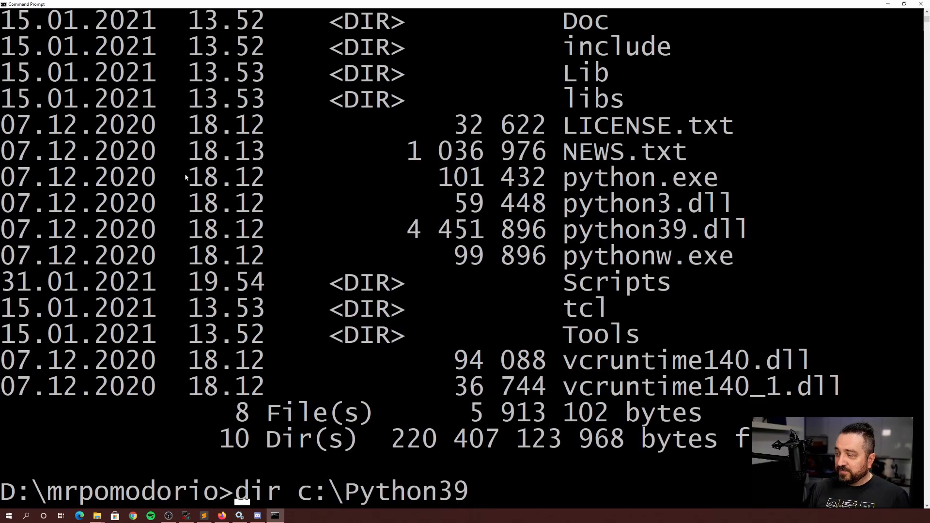
type("\\")
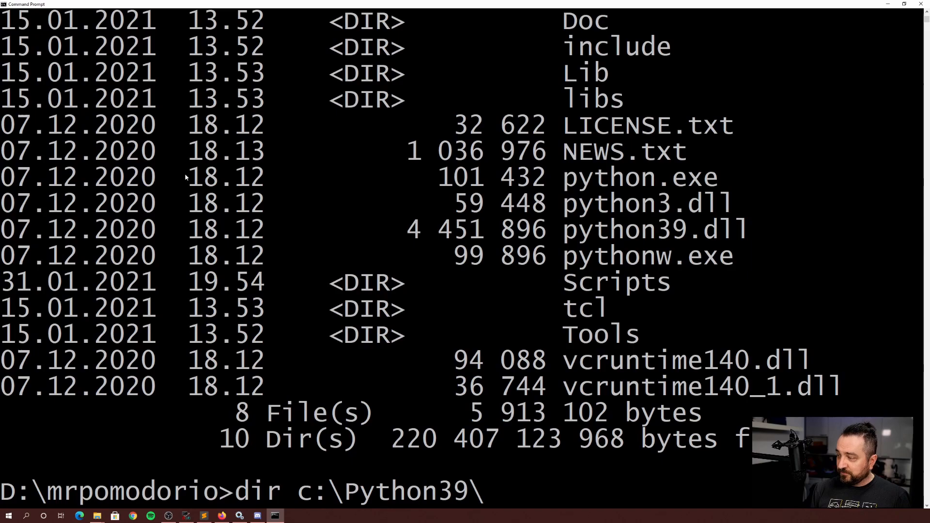
type("c:\\Python39\\python.exe")
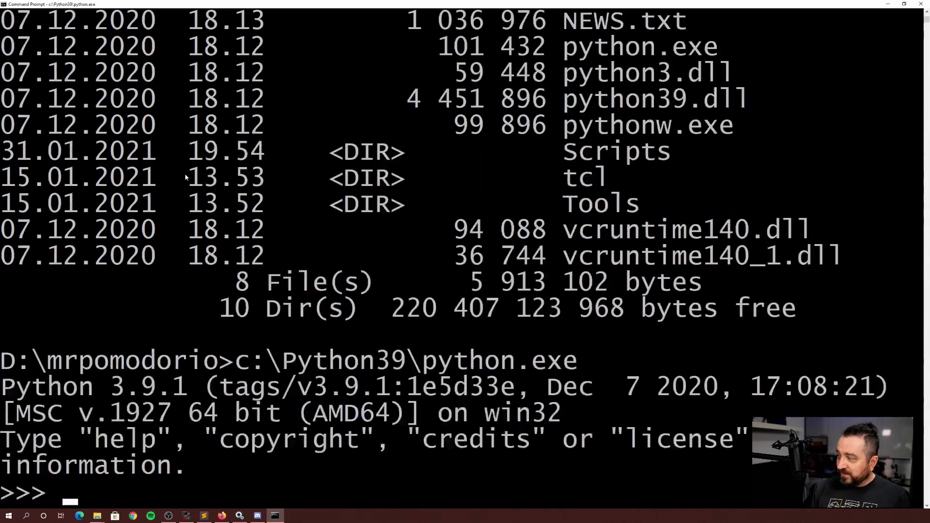
type("quit(I")
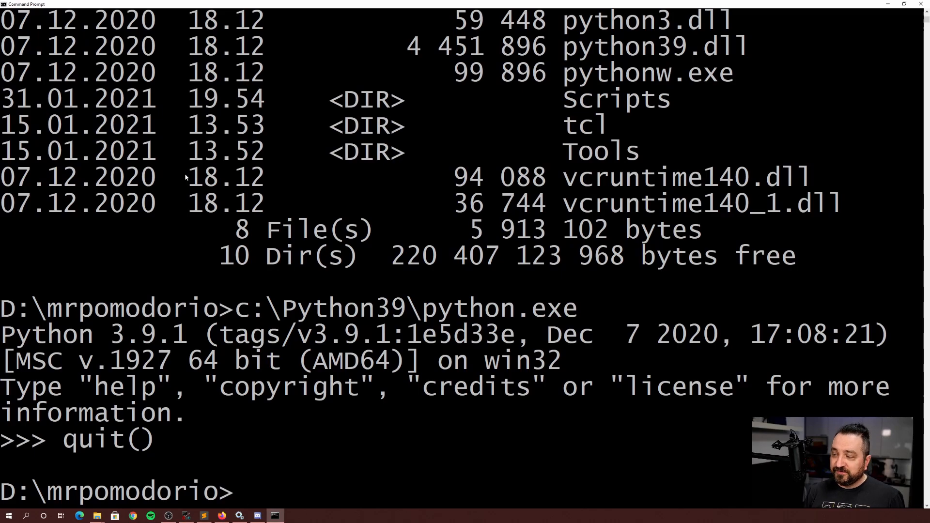
type("eix")
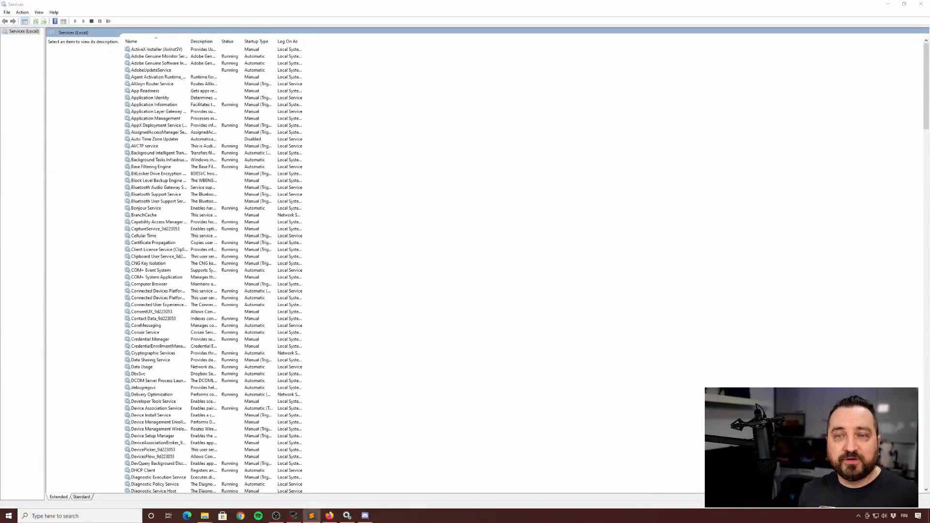
Step: Start Command Prompt as administrator from a cmd search and switch to drive D:
type("cmd")
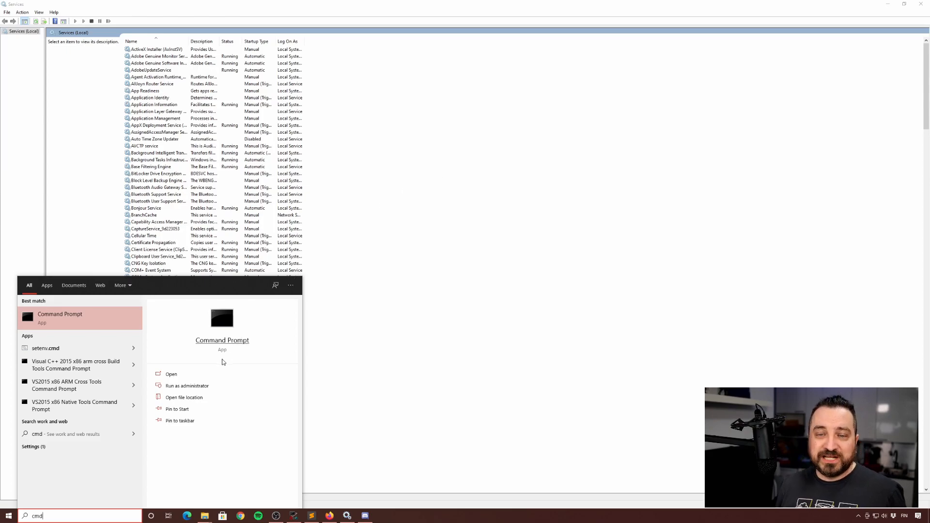
mouse_move(211, 385)
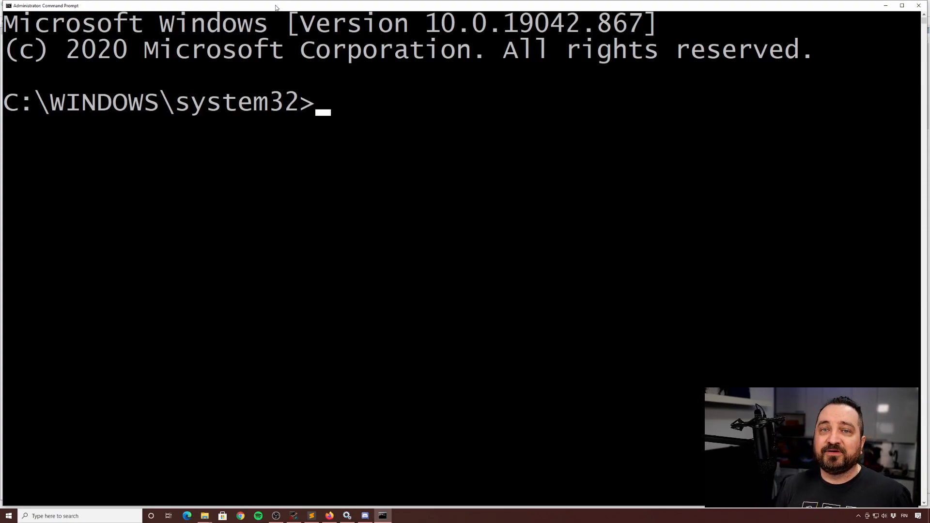
type("d:")
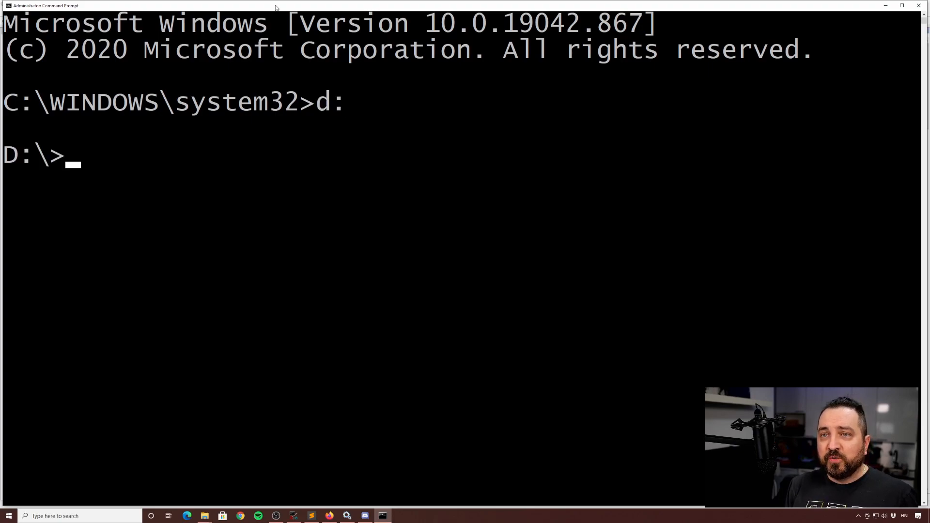
Step: Enter D:\mrpomodorio and type nssm install mrPomodorio "c:\python39\python.exe" "-m pomobot"
type("cd")
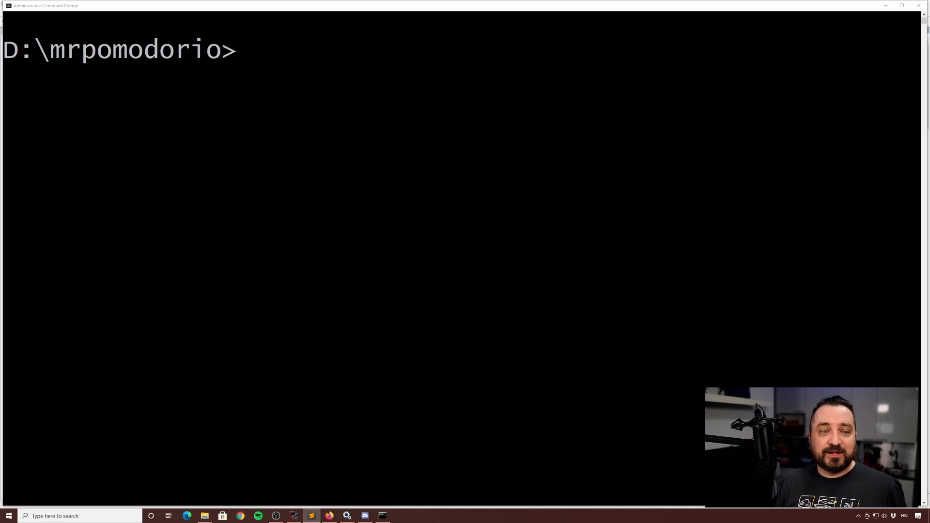
mouse_move(166, 206)
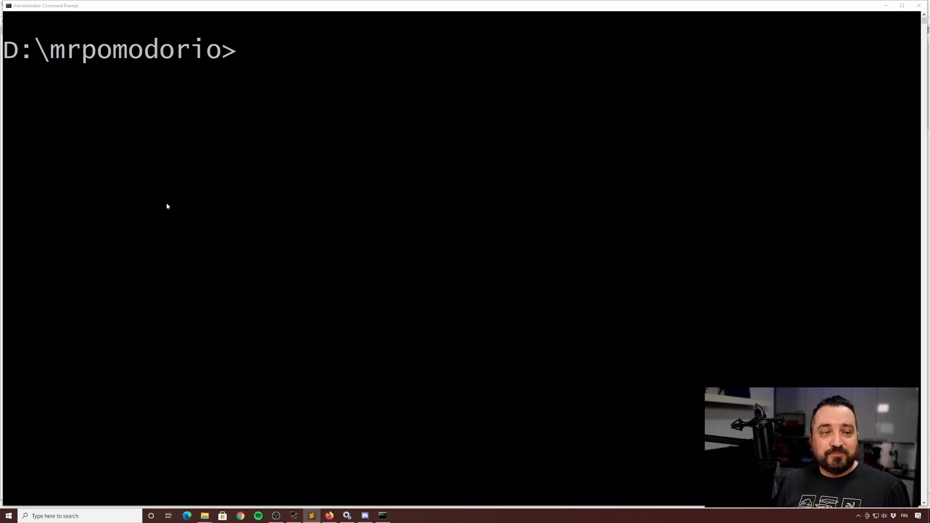
type("nssm install mrPomodorio \"c:\\python39\\python.exe\" \"-m pomobot\"")
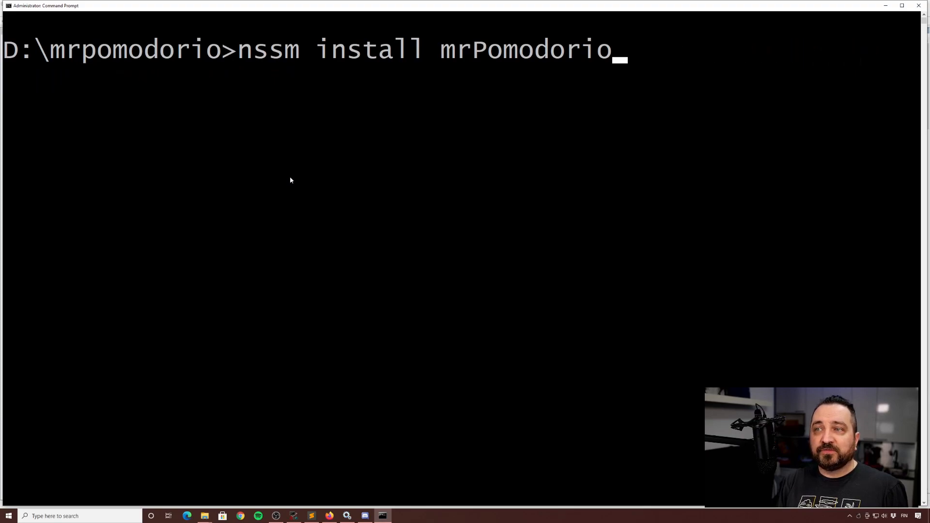
key("enter")
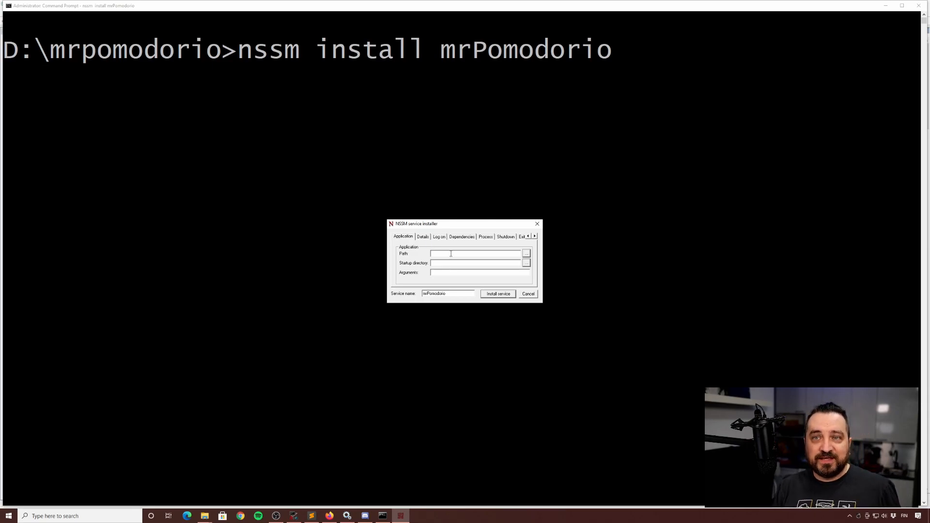
left_click(475, 253)
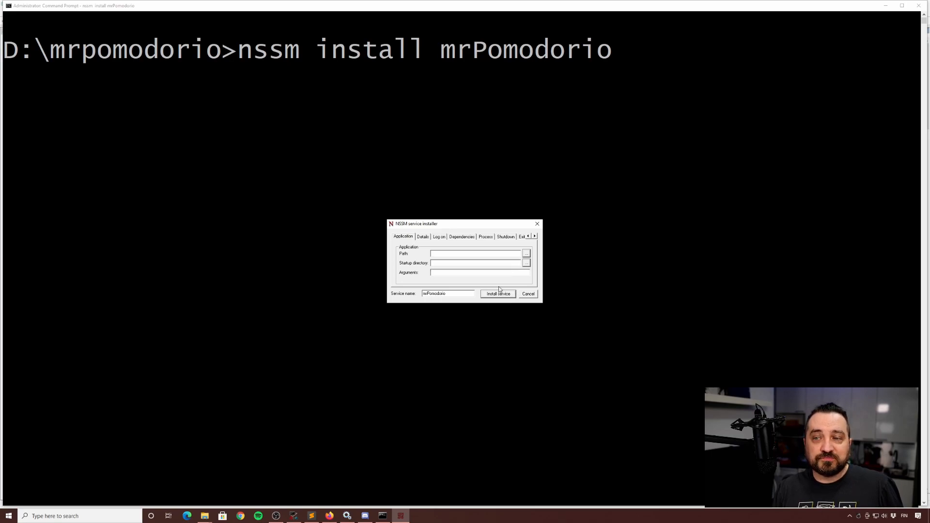
left_click(497, 294)
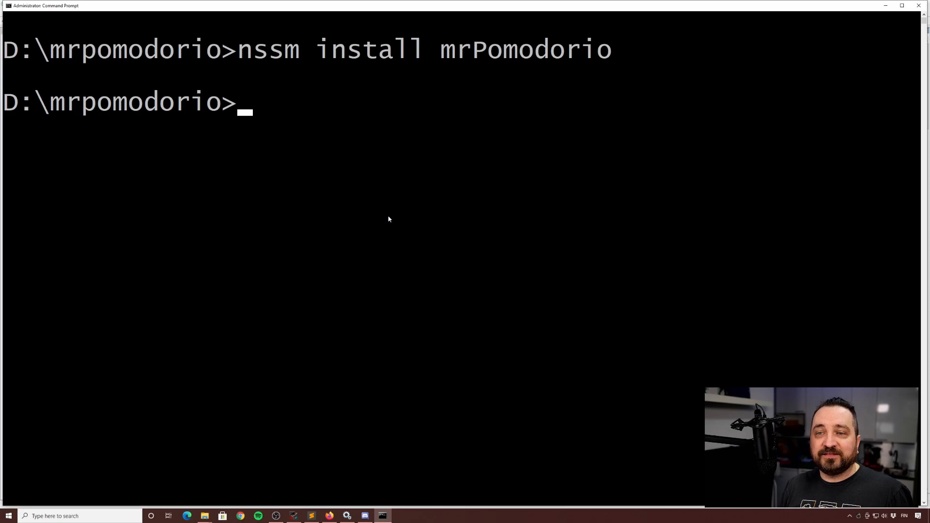
Step: Install mrPomodorio with c:\python39\python.exe -m pomobot and type the AppDirectory d:\mrpomodorio command
type("nssm install mrPomodorio \"c:\\python39\\python.exe\" \"-m pomobot\"")
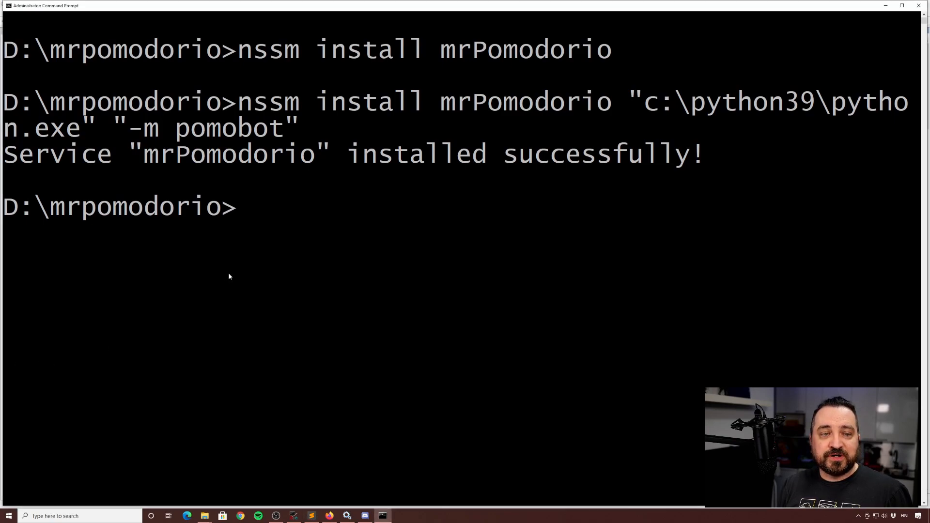
type("nssm set mrPomodorio AppDirectory d:\\mrpomodorio")
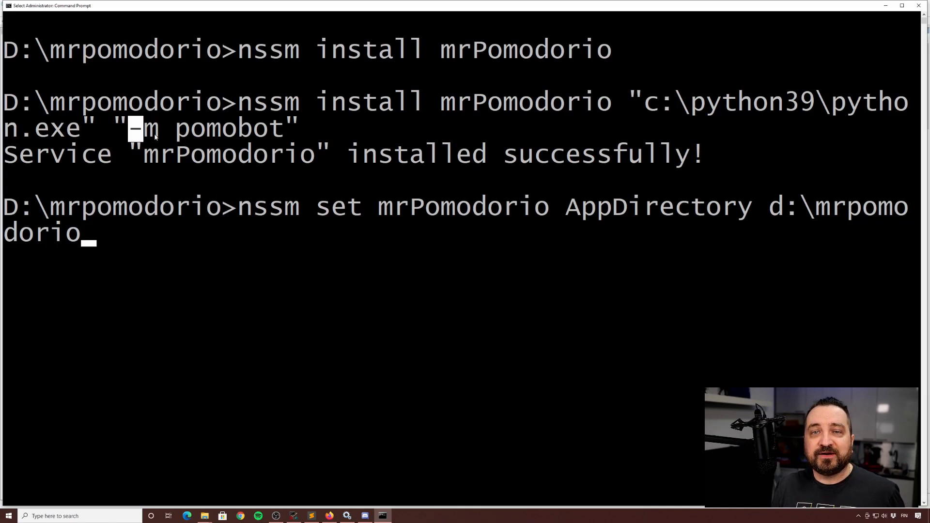
Step: Set mrPomodorio's AppDirectory to d:\mrpomodorio and add a BOT_TOKEN AppEnvironmentExtra value
left_click_drag(129, 129, 283, 129)
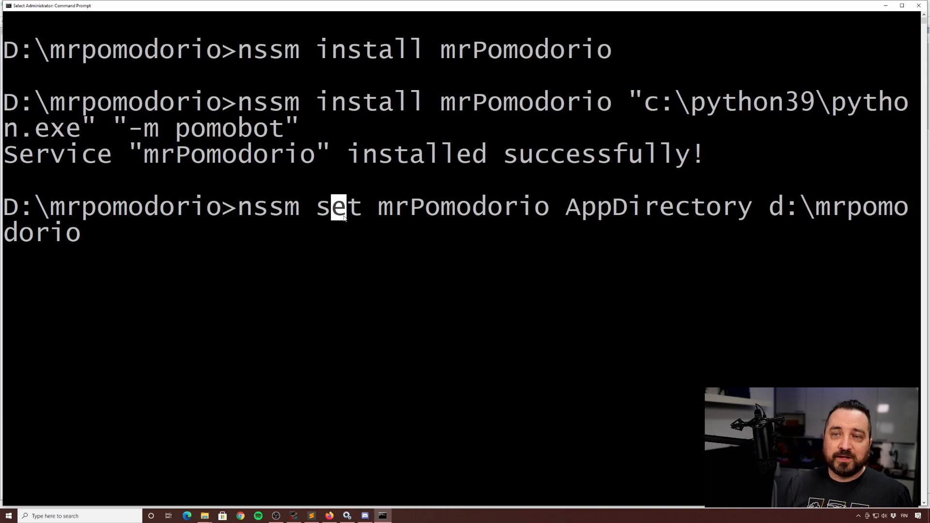
key("enter")
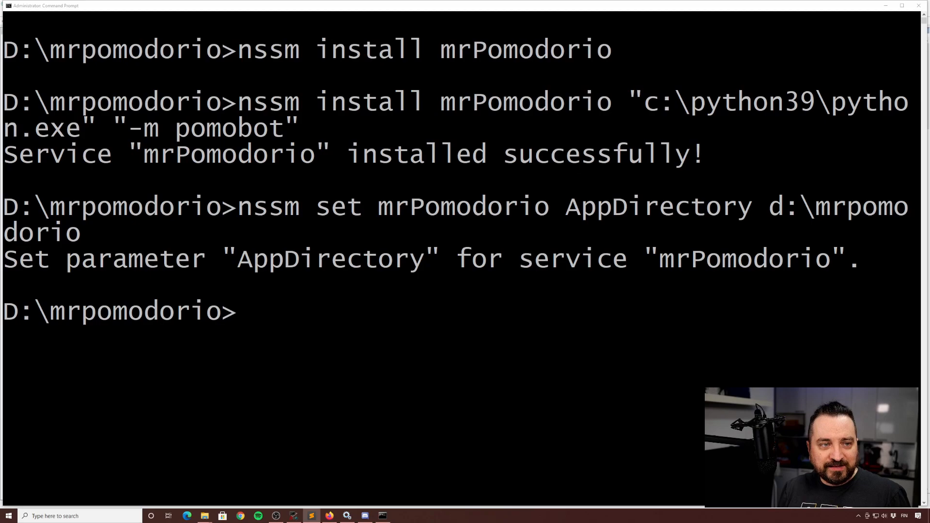
type("nssm set mrPomodorio AppEnvironmentExtra")
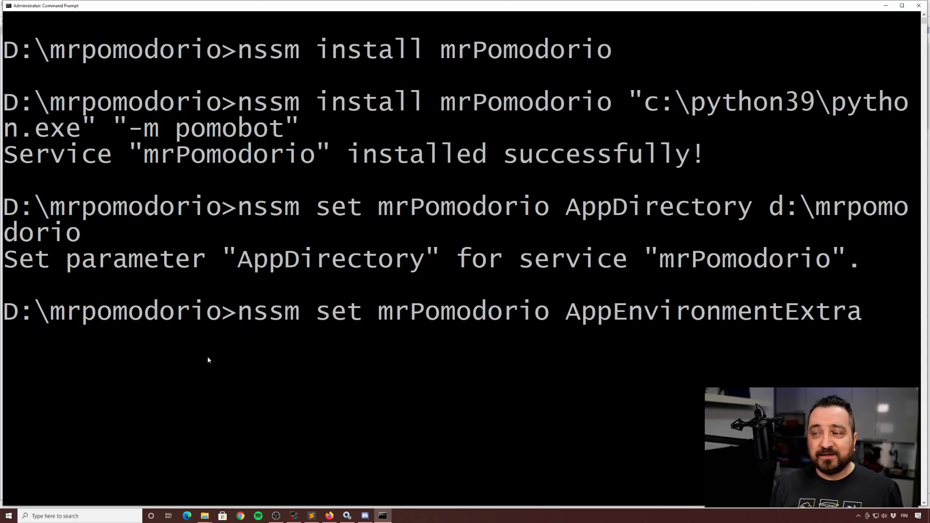
type("BO")
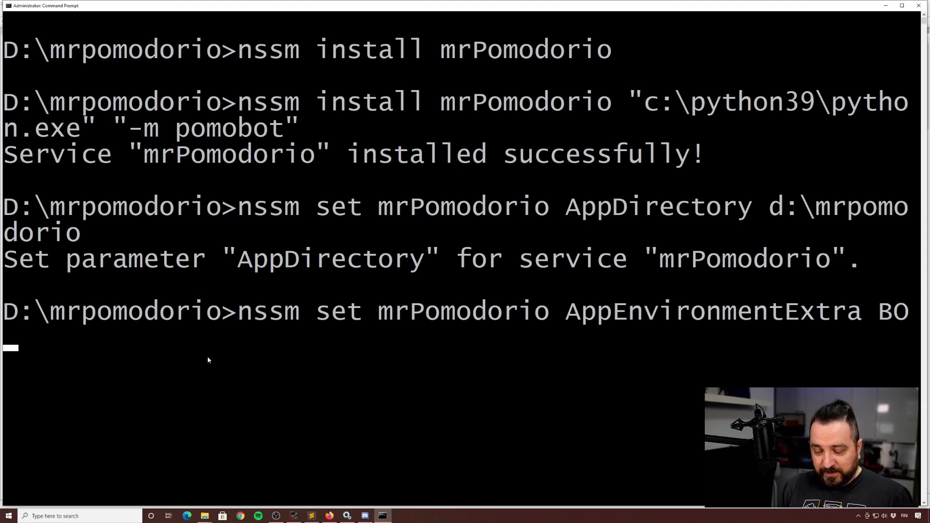
type("T_TOKEN=")
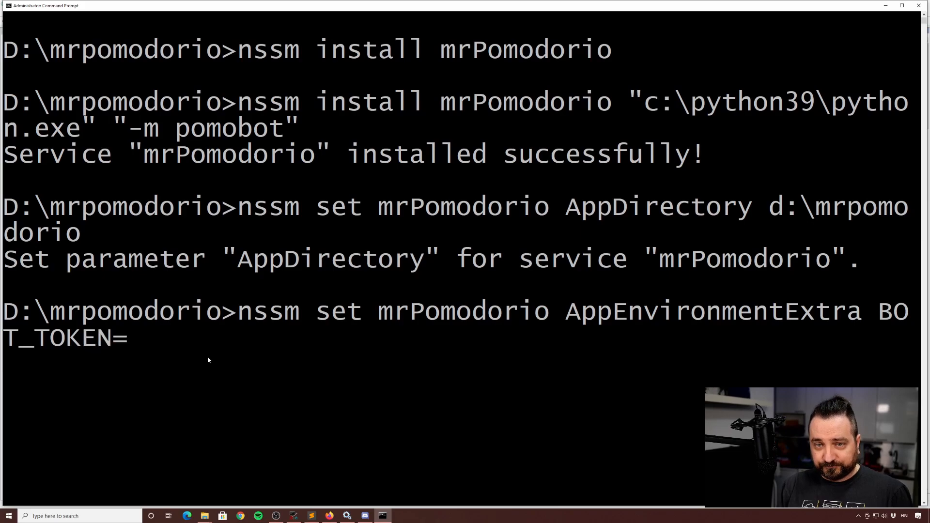
type("<JHGHJGHJGJG>")
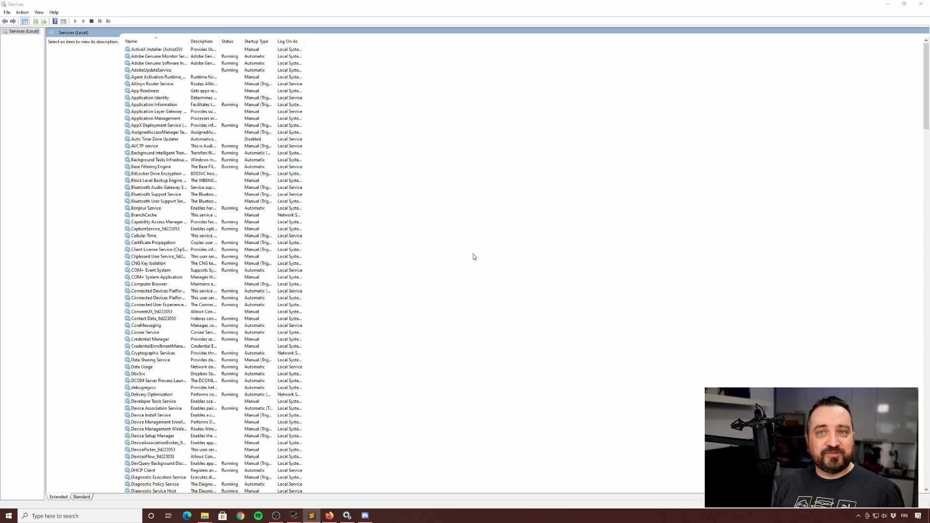
Step: Open mrPomodorio's properties in Services and start the service so it shows Running
left_click(156, 249)
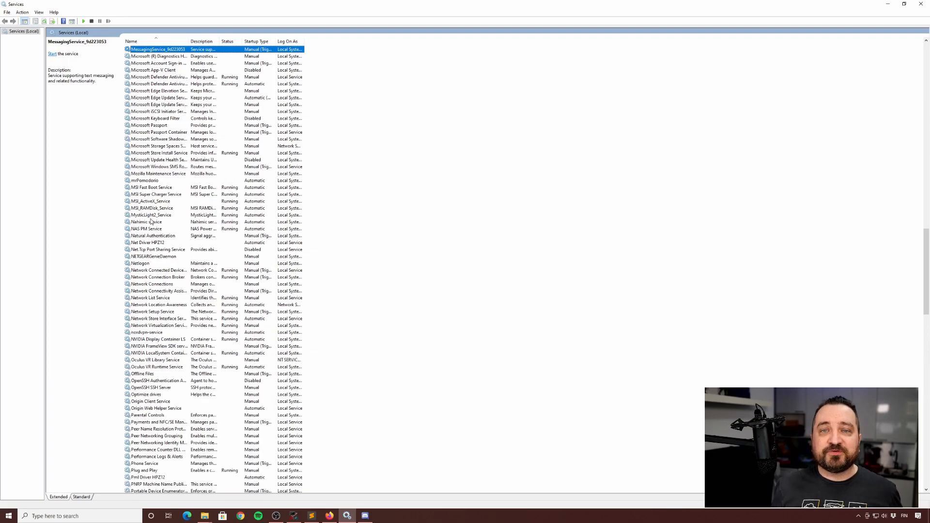
left_click(145, 180)
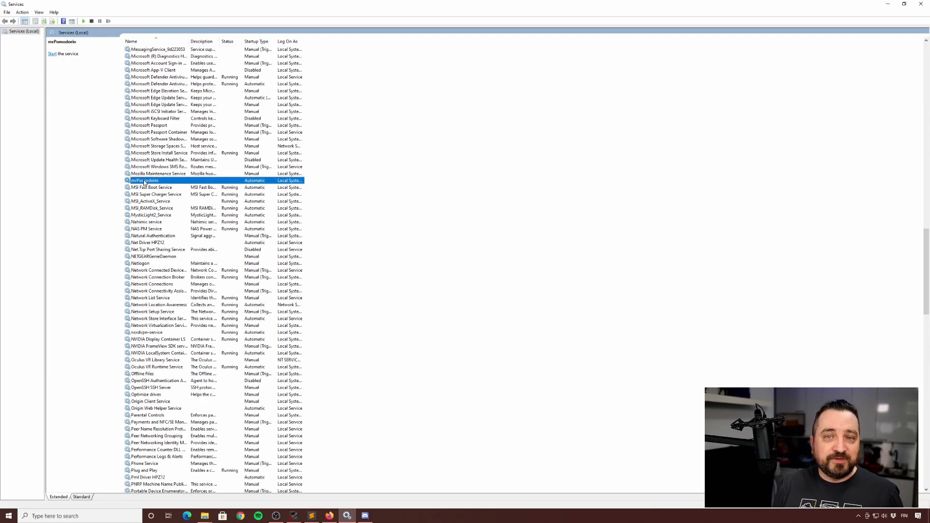
double_click(145, 180)
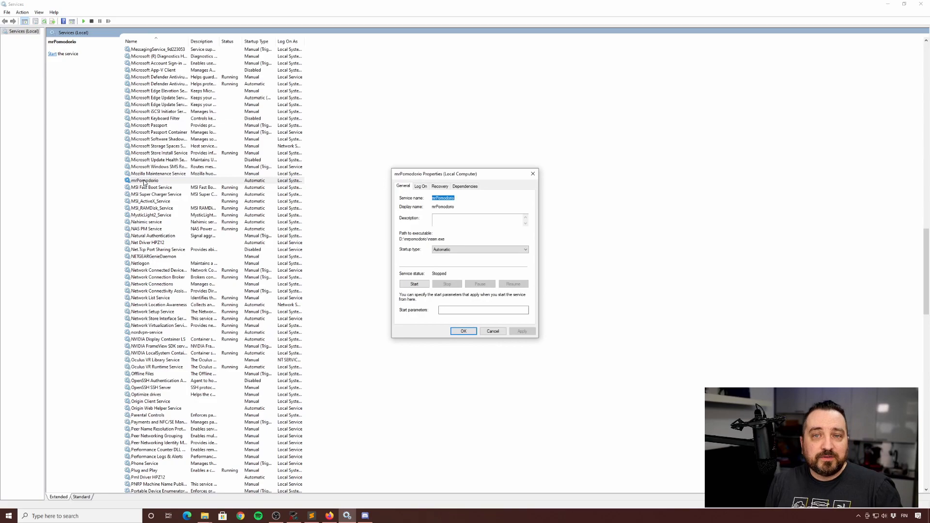
mouse_move(456, 265)
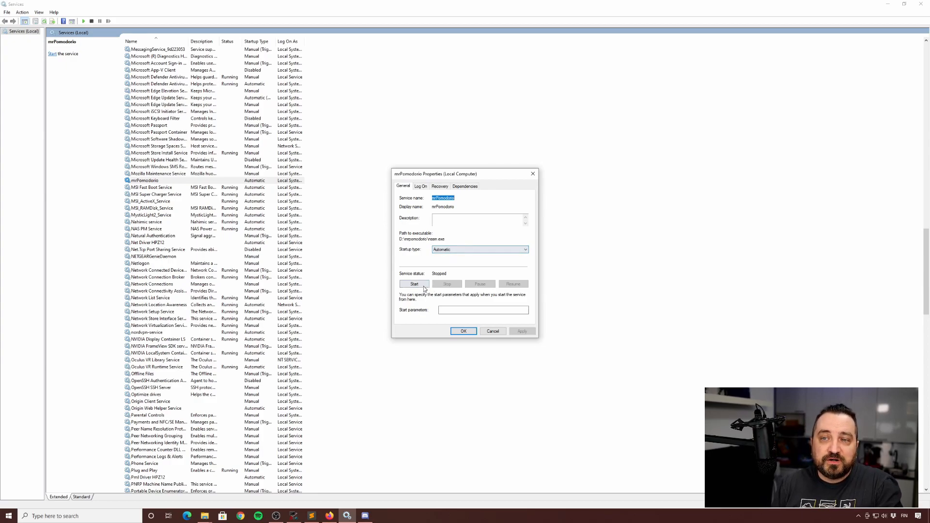
left_click(415, 283)
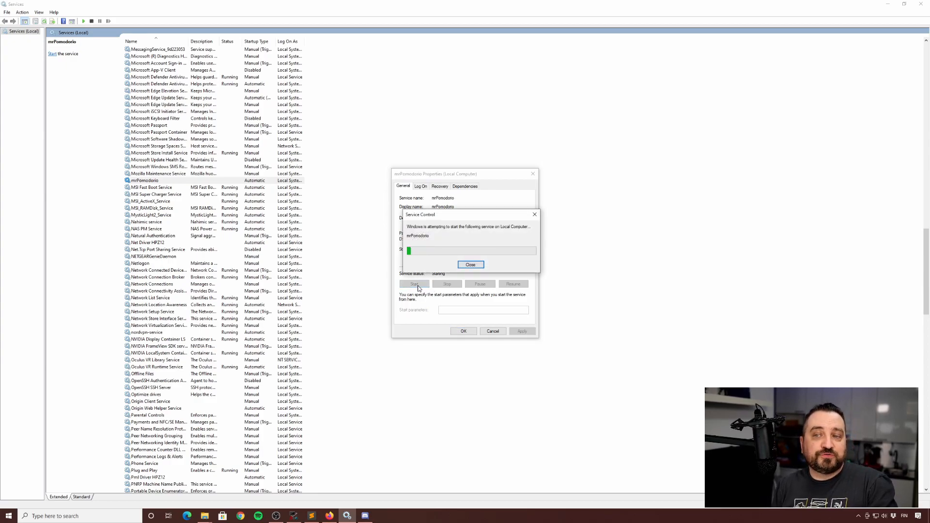
left_click(470, 265)
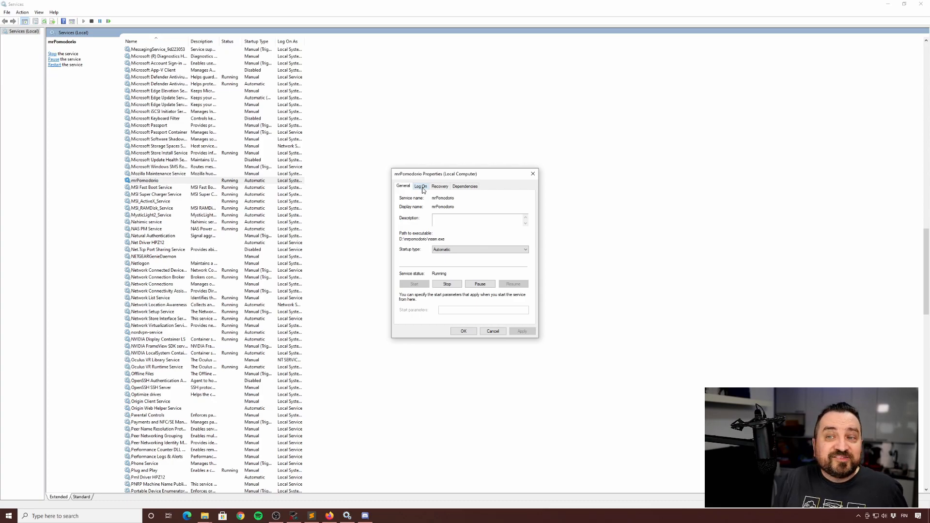
Step: Review mrPomodorio's Local System log-on and empty dependencies, then close its properties with OK
left_click(421, 186)
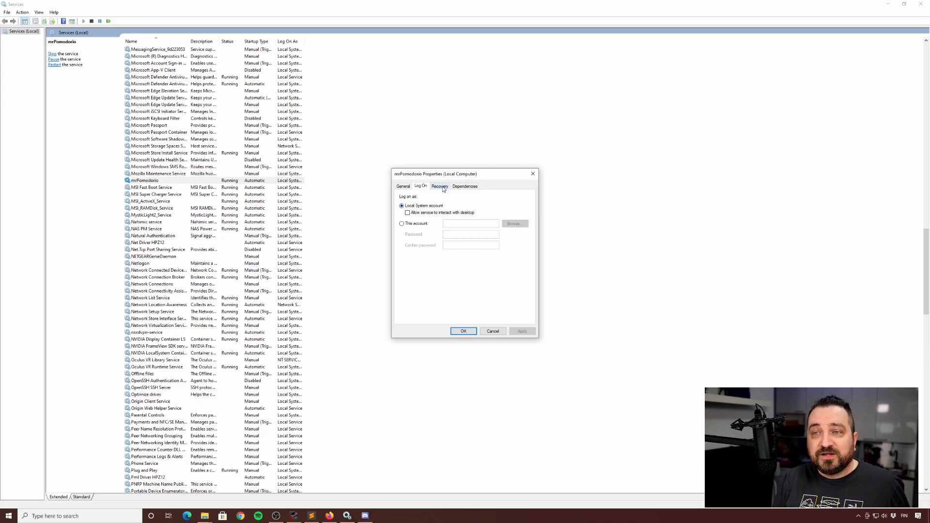
left_click(464, 186)
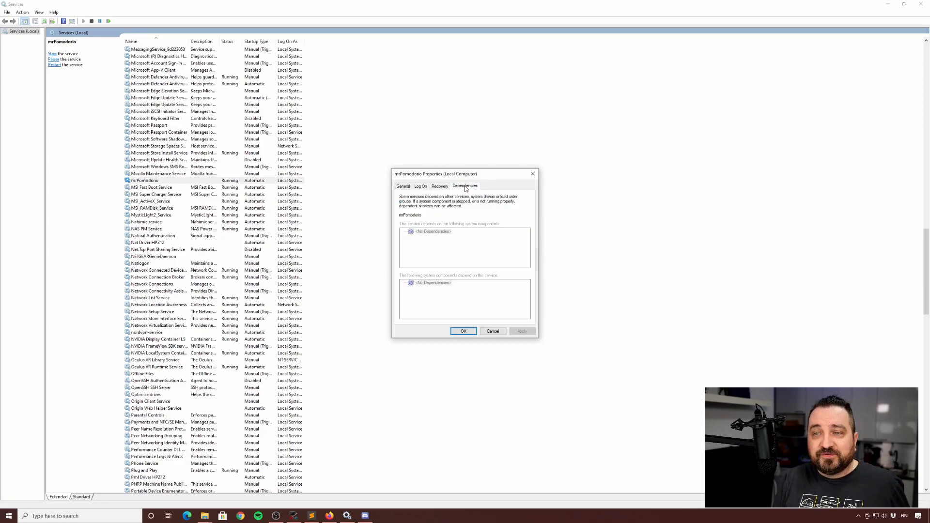
left_click(404, 185)
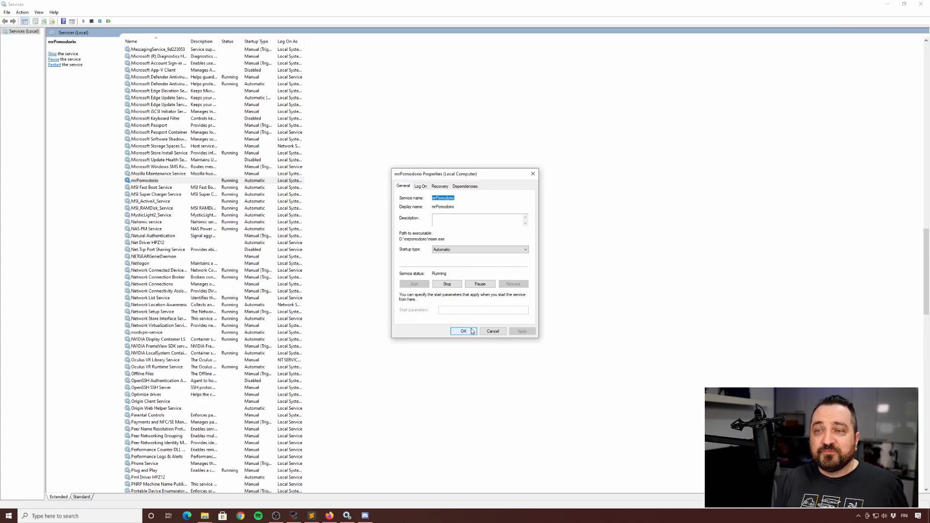
left_click(464, 330)
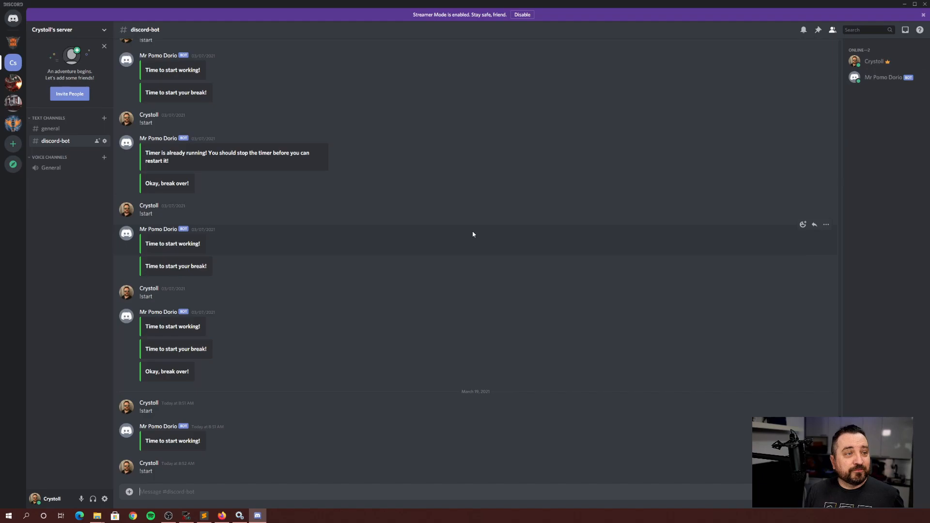
mouse_move(39, 431)
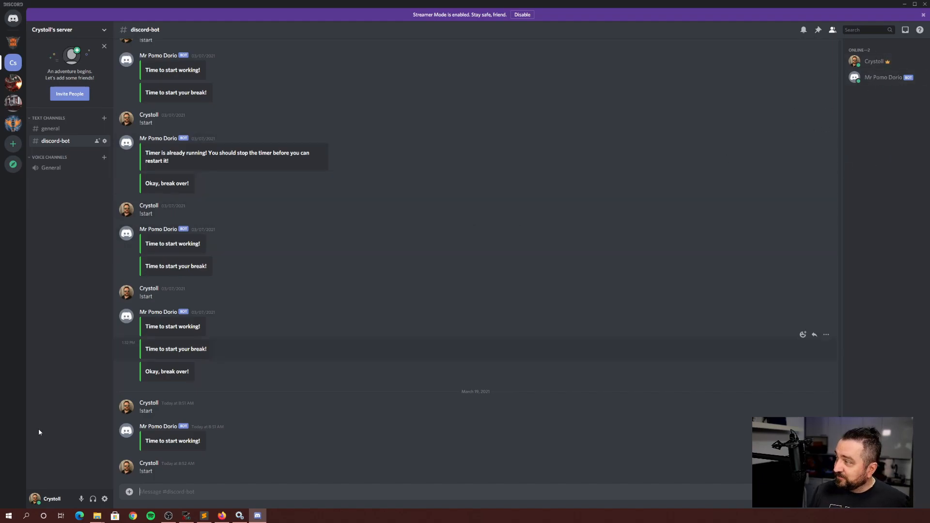
Step: Type '!start' into the discord-bot channel message box
type("!start")
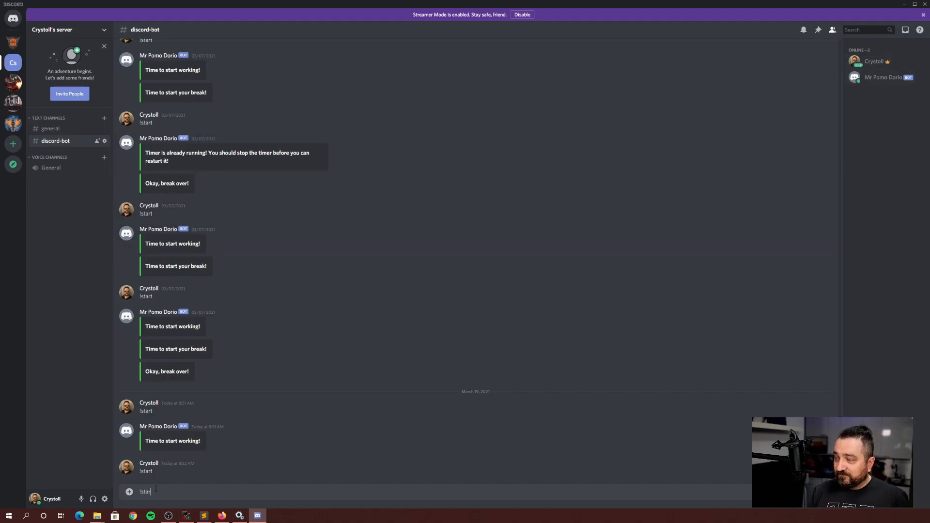